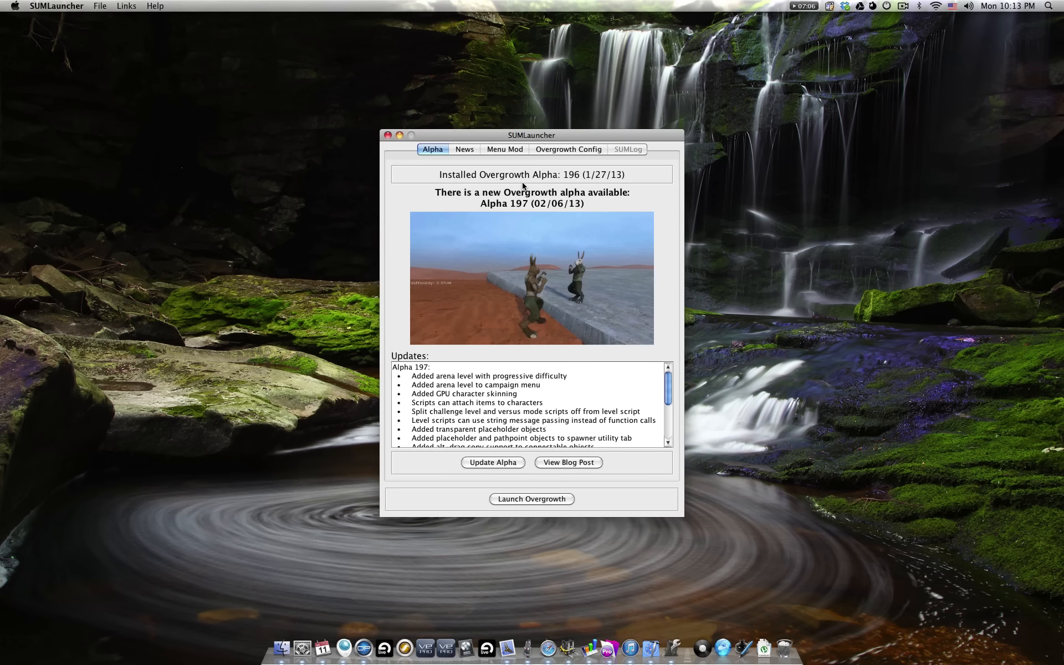
# Update Overgrowth to Alpha 198 from the launcher's Alpha tab
pyautogui.click(504, 149)
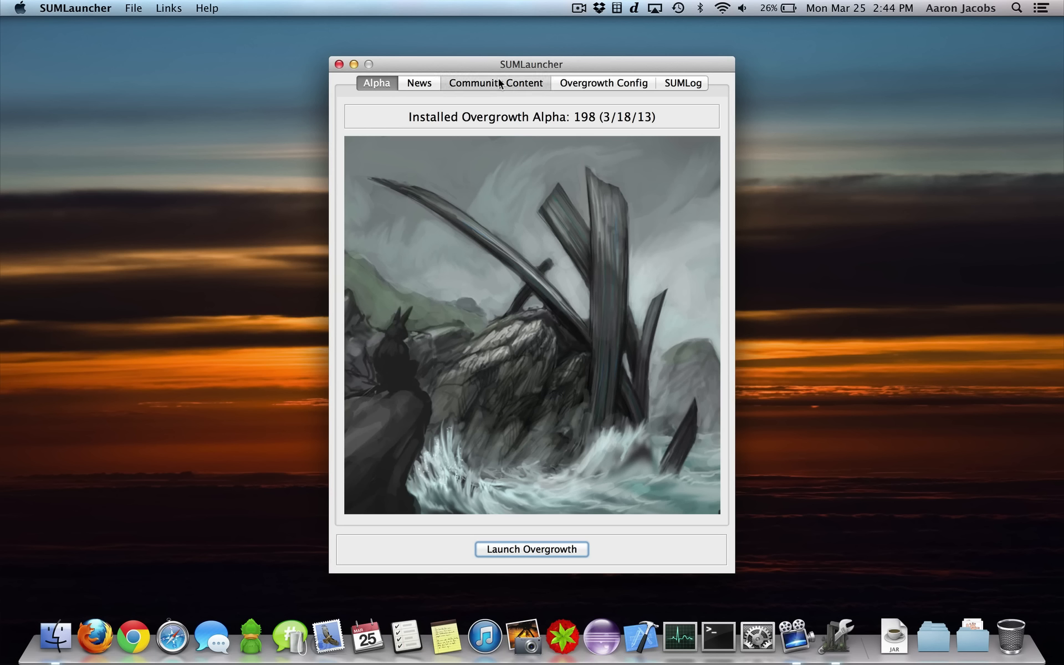
# Launch the Community Content Browser and view the Nijbu's Plateau map details
pyautogui.click(496, 83)
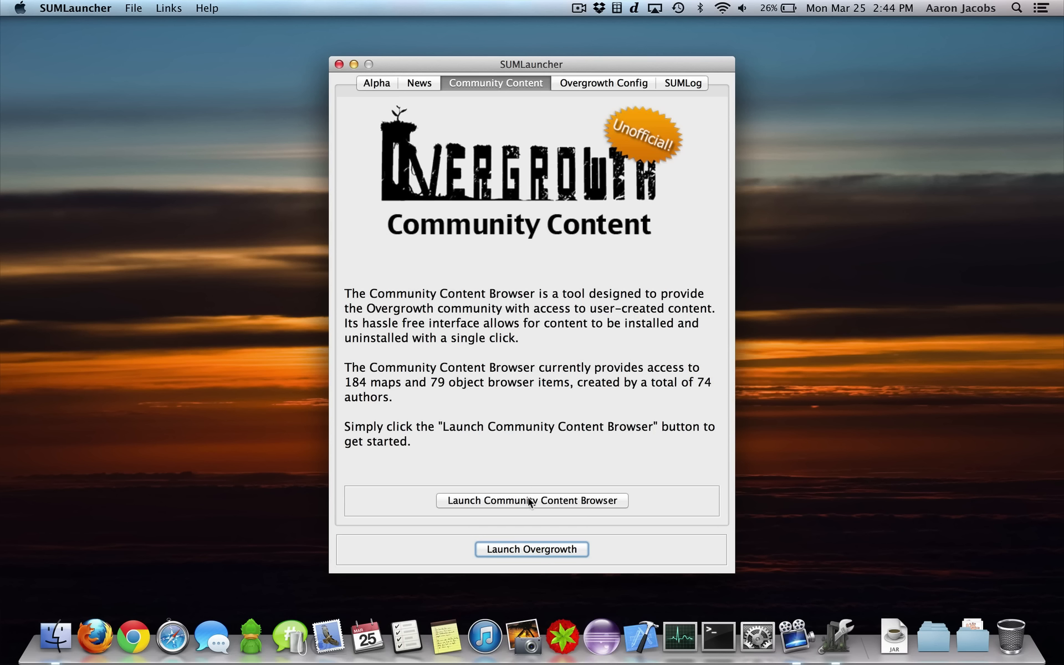
pyautogui.click(532, 500)
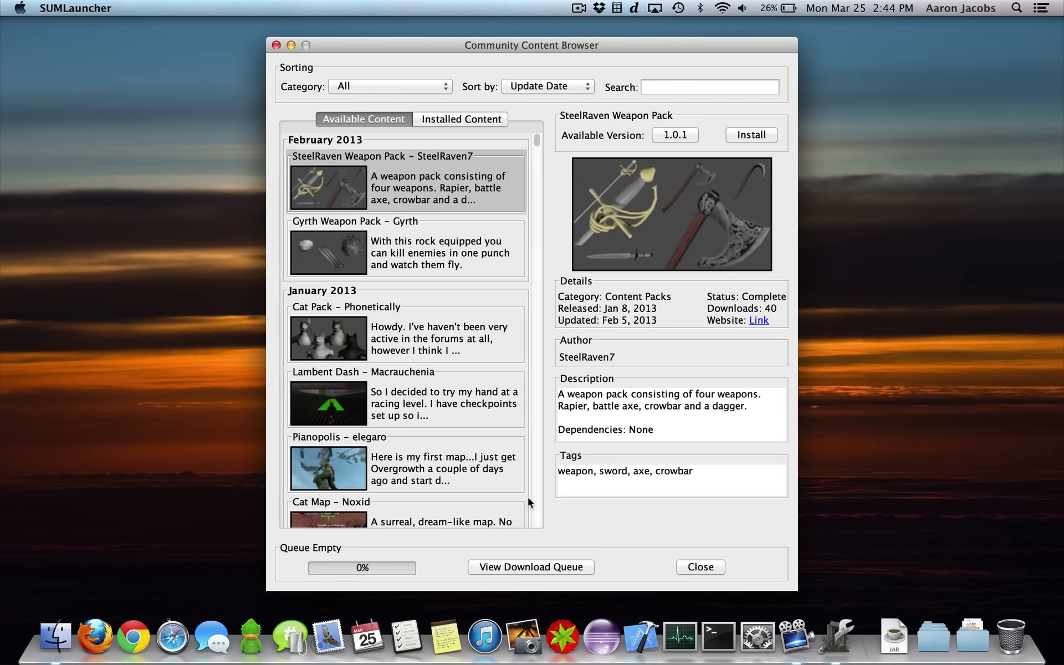
pyautogui.scroll(-3)
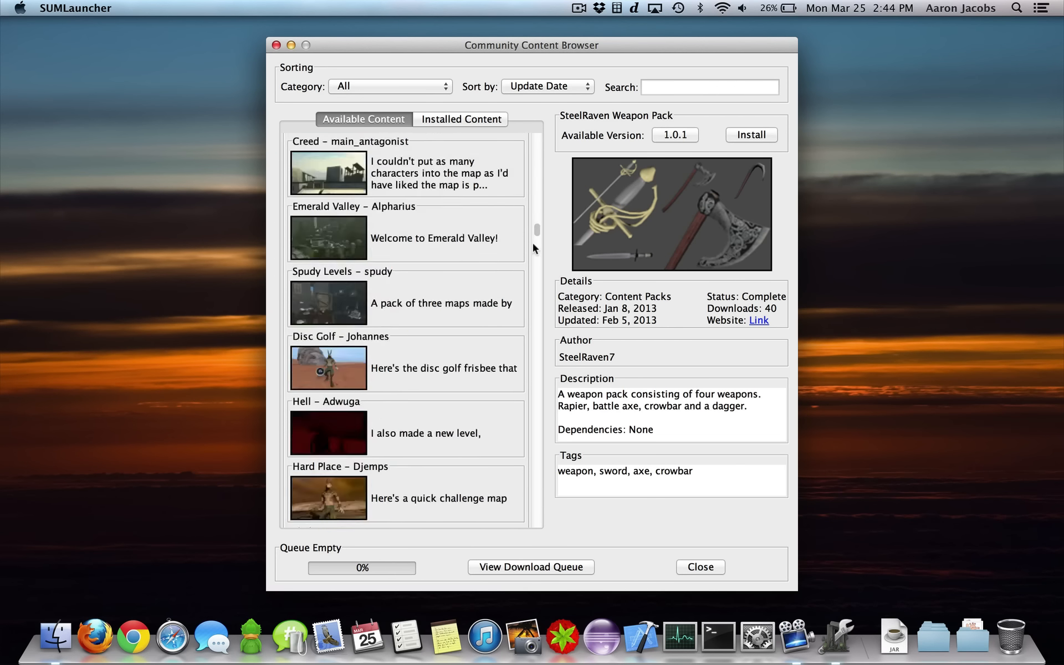
pyautogui.scroll(-3)
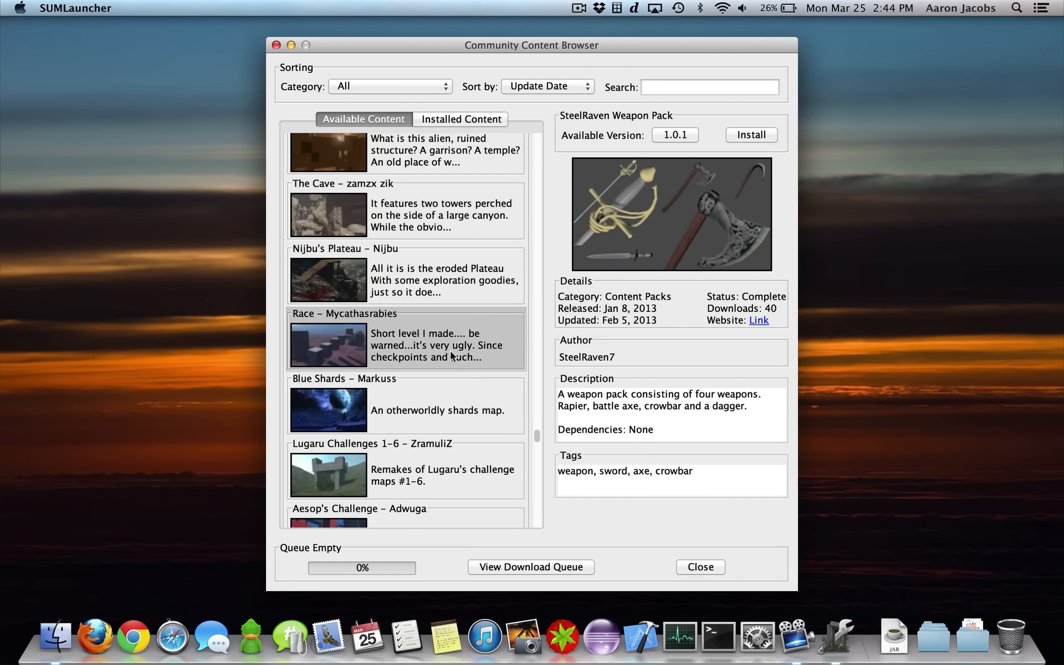
pyautogui.click(404, 405)
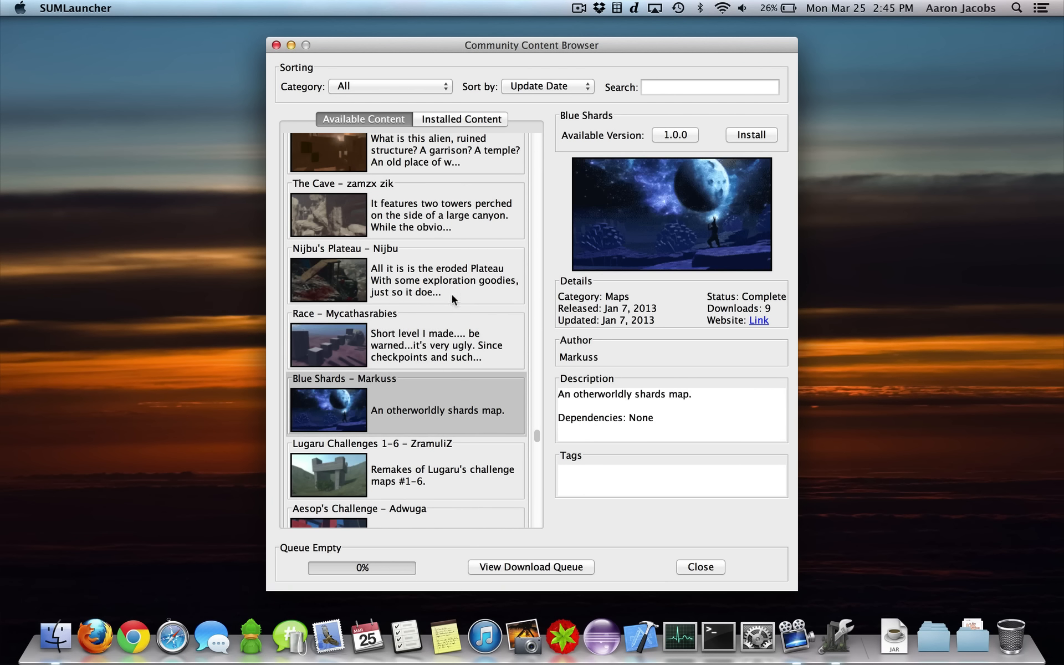
pyautogui.click(405, 275)
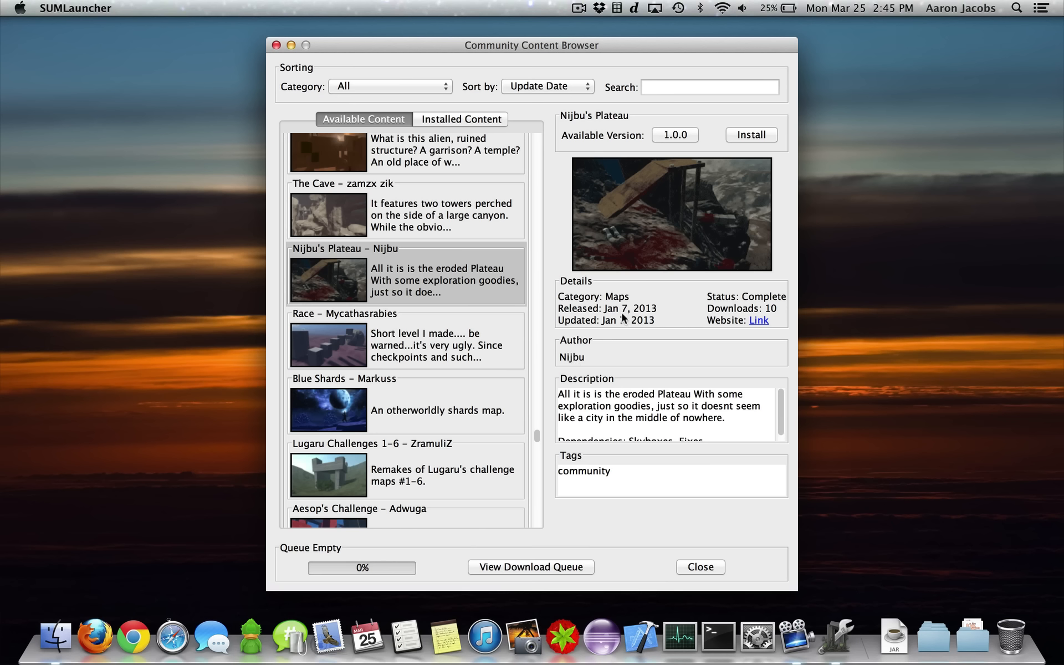
pyautogui.moveTo(642, 309)
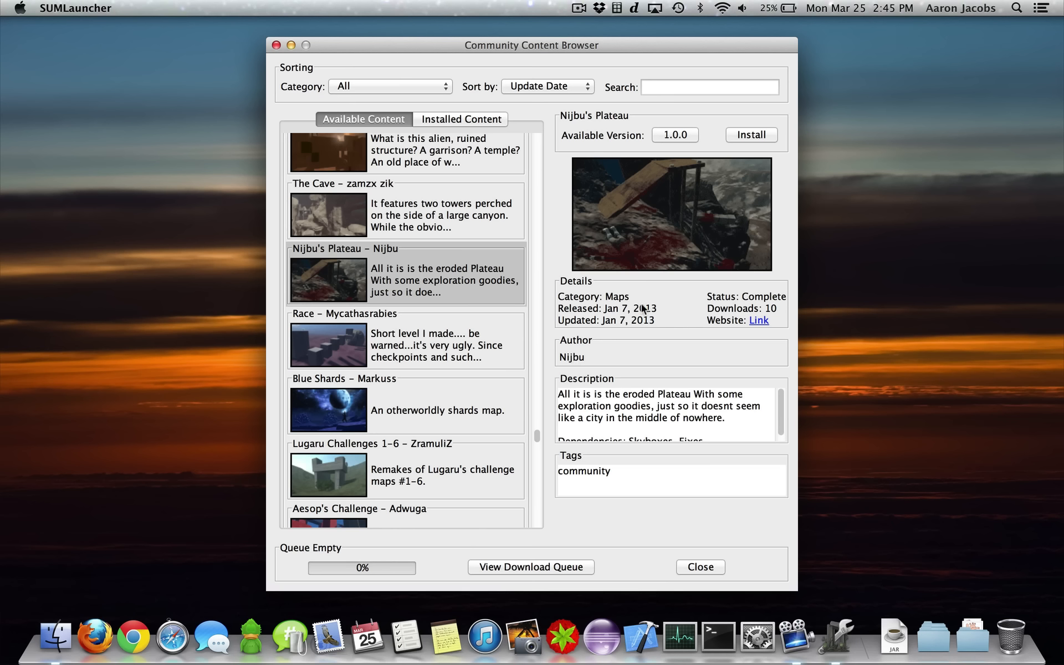
# Search content for 'weap' and view the AAorris Weapon Pack details
pyautogui.click(710, 87)
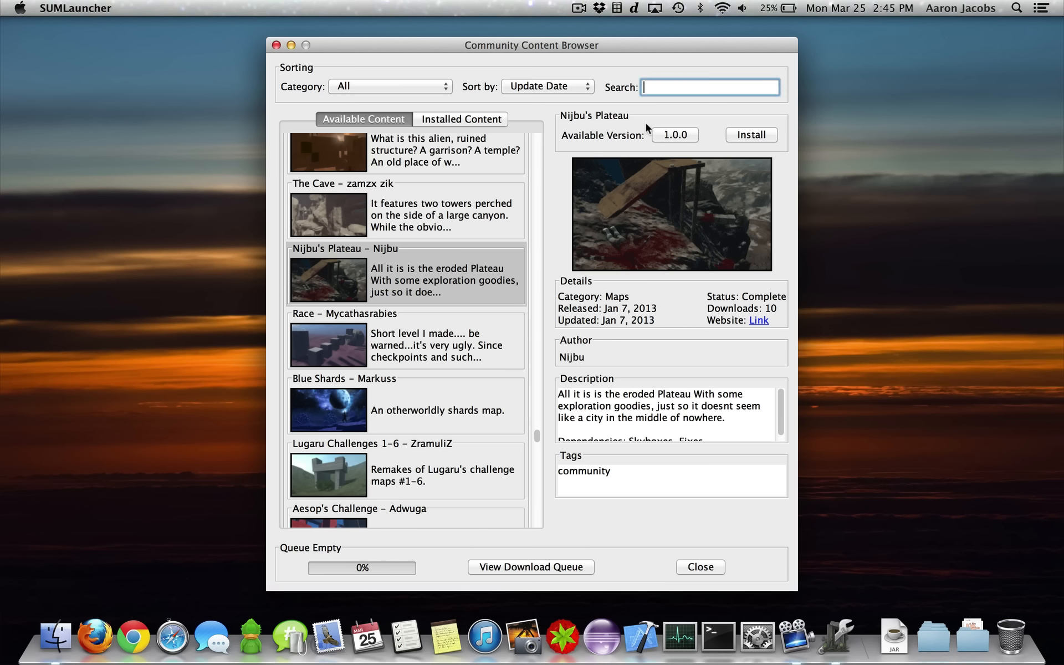
pyautogui.write('weapon')
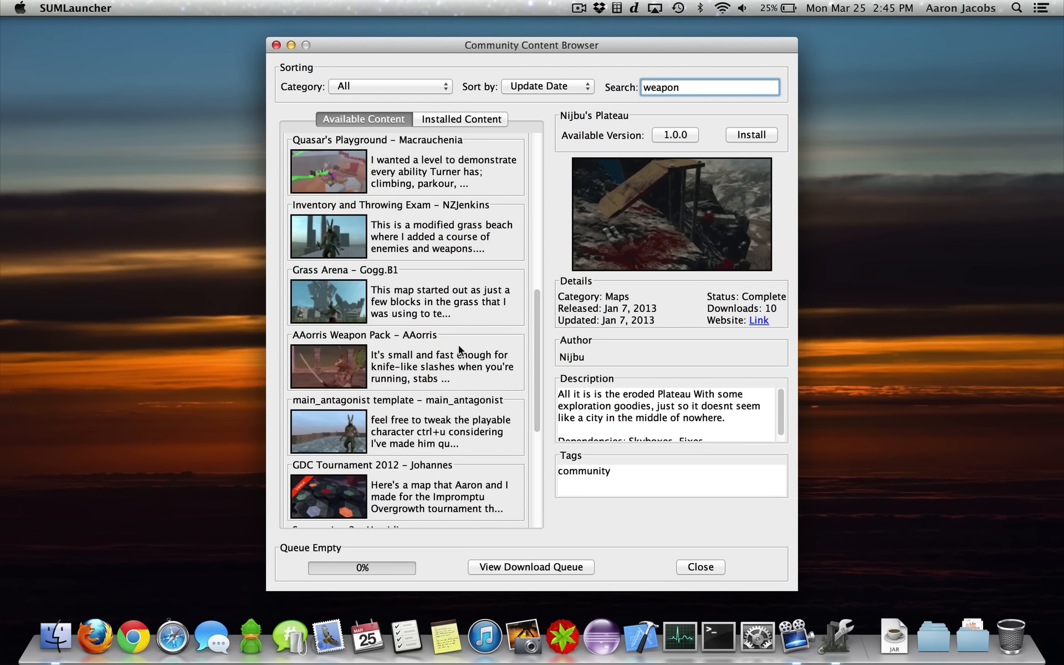
pyautogui.click(405, 363)
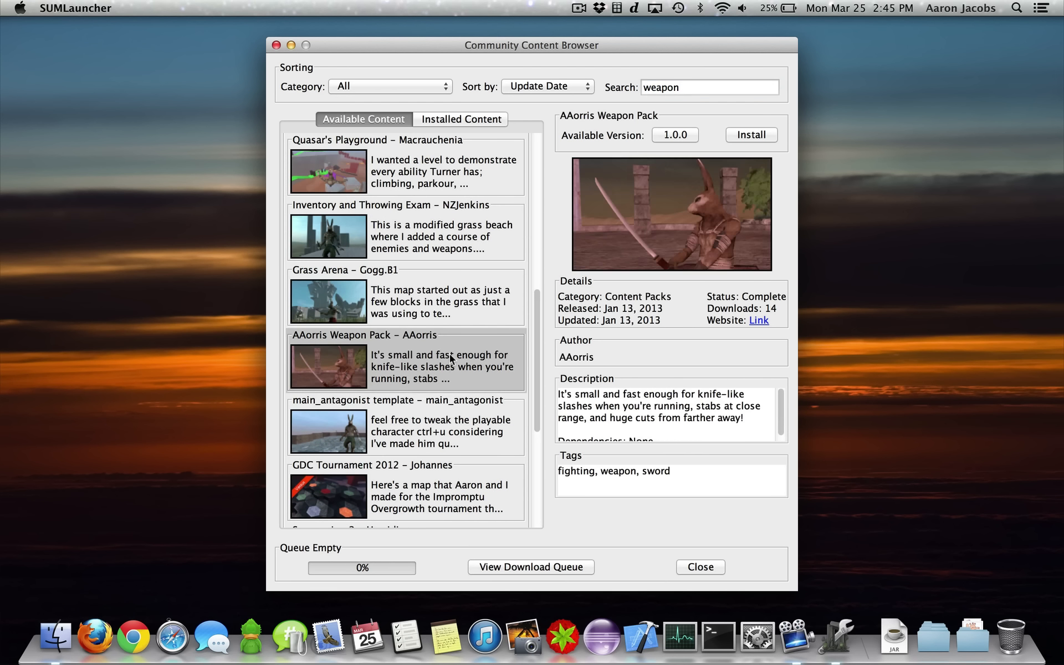
pyautogui.moveTo(553, 87)
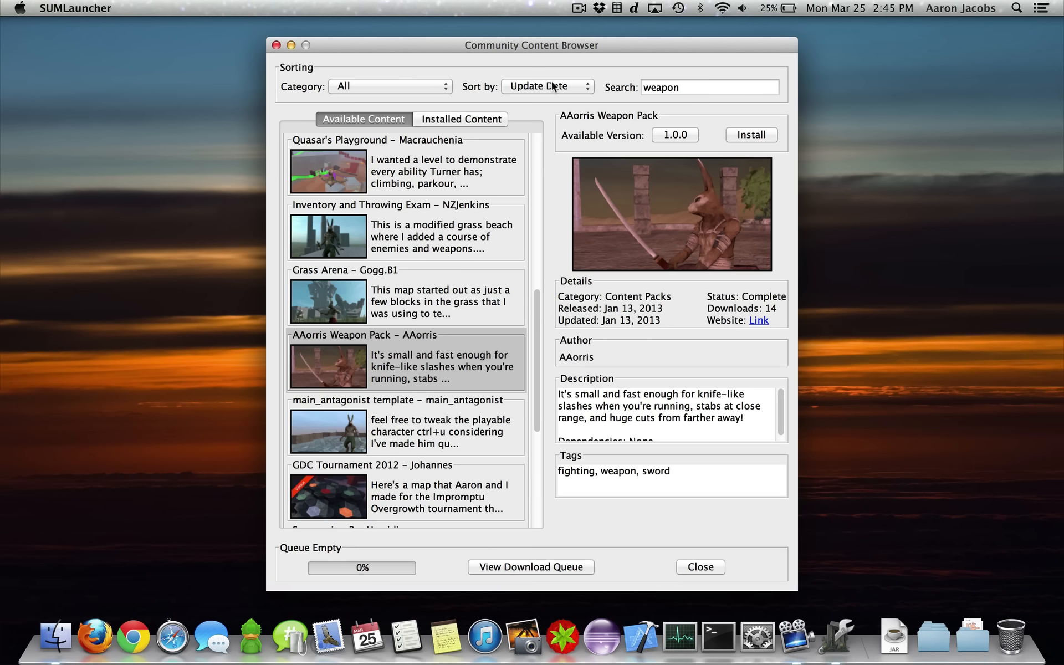
# Sort community content by Author and clear the search filter
pyautogui.click(547, 87)
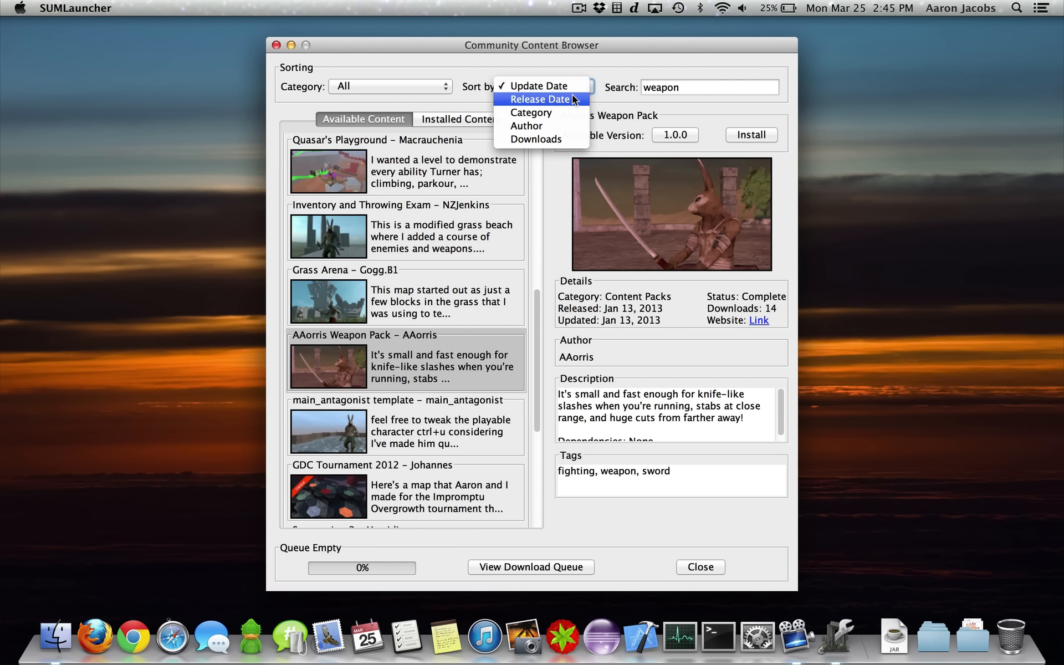
pyautogui.moveTo(536, 126)
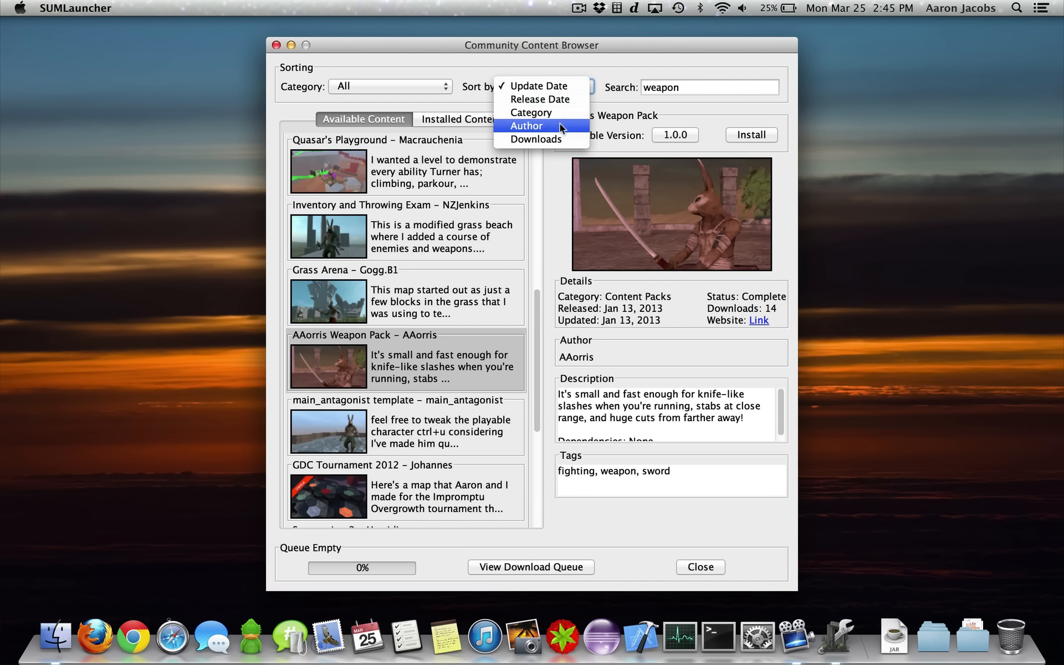
pyautogui.click(527, 125)
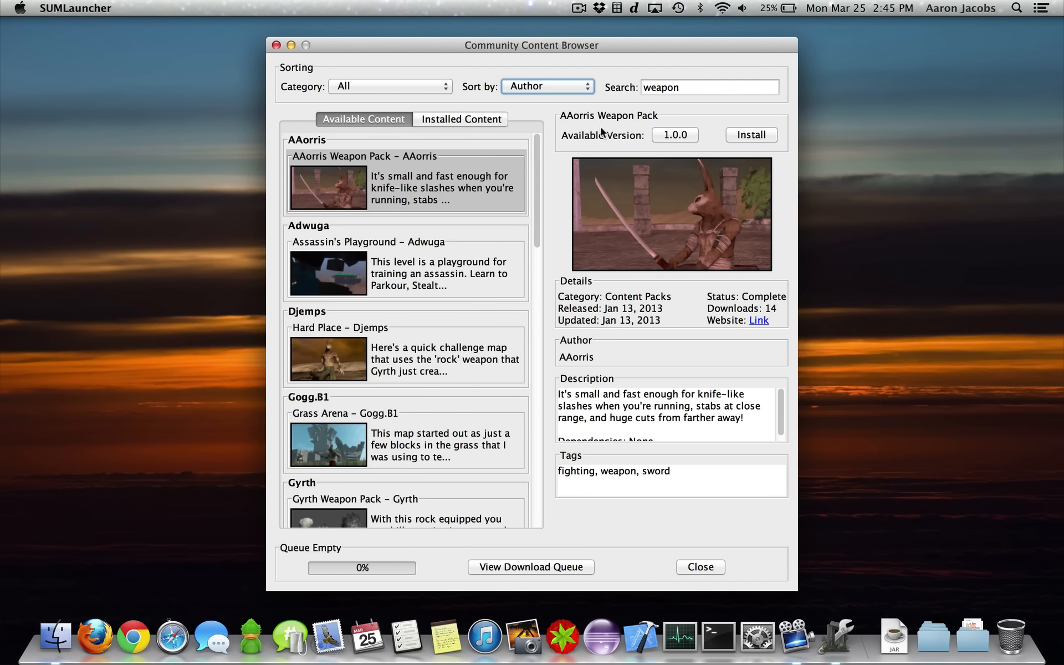
pyautogui.click(709, 87)
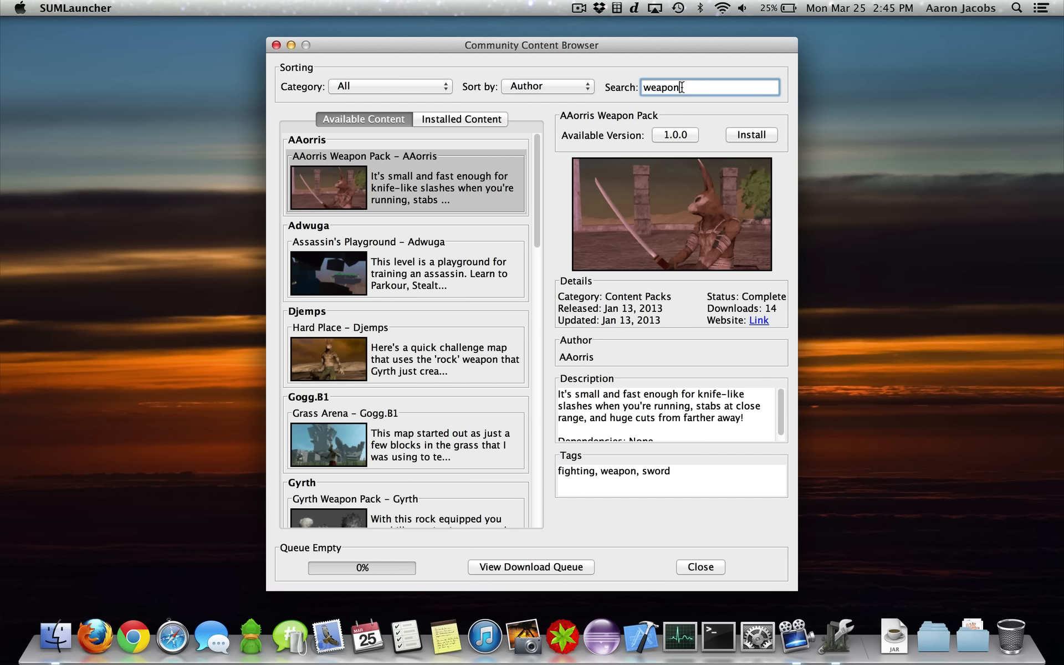
pyautogui.click(709, 87)
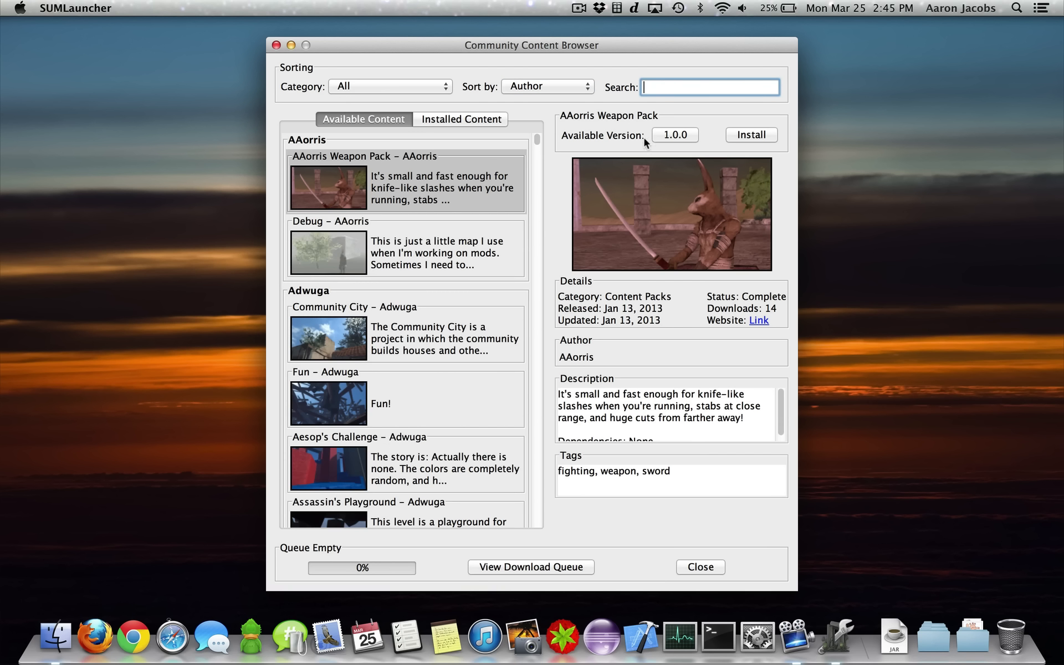
# Filter the browser to Expansions & Fixes and view the Skyboxes package details
pyautogui.click(390, 86)
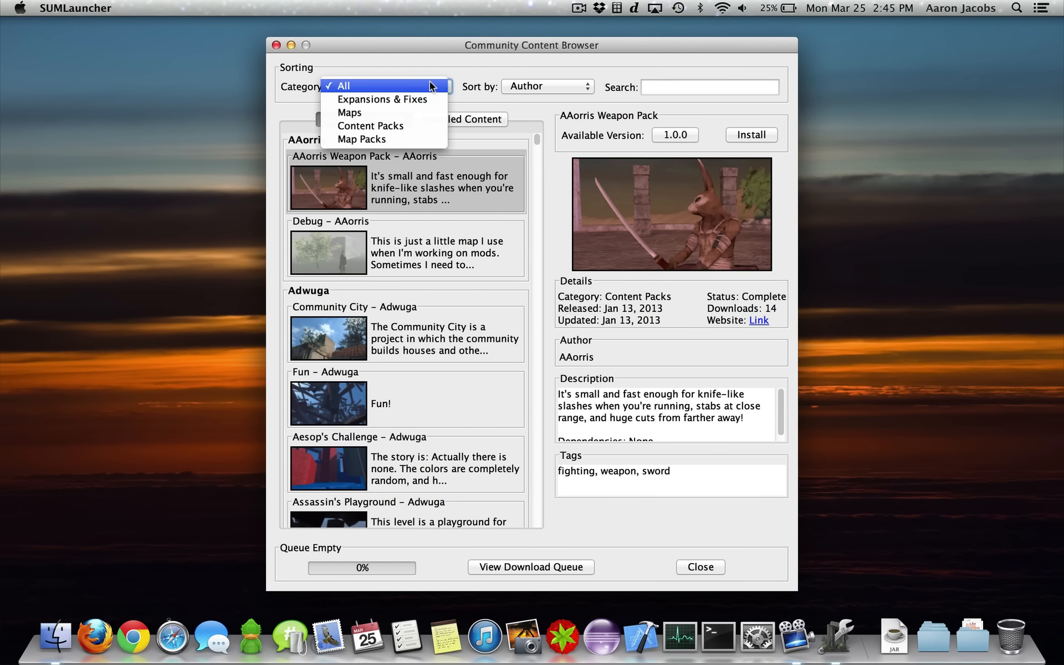
pyautogui.moveTo(384, 99)
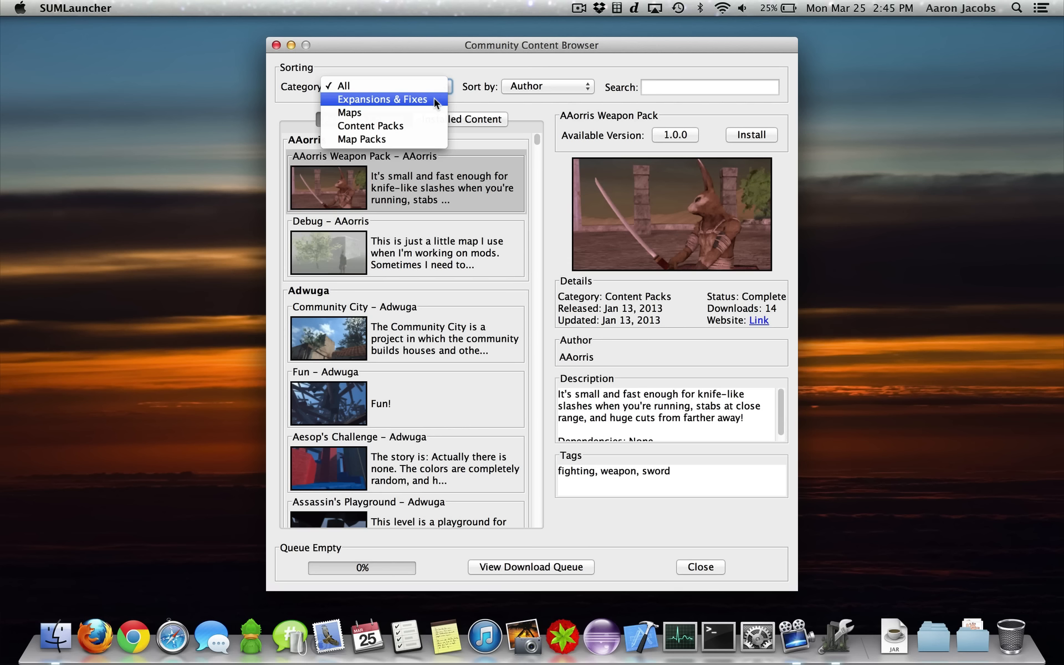
pyautogui.click(381, 100)
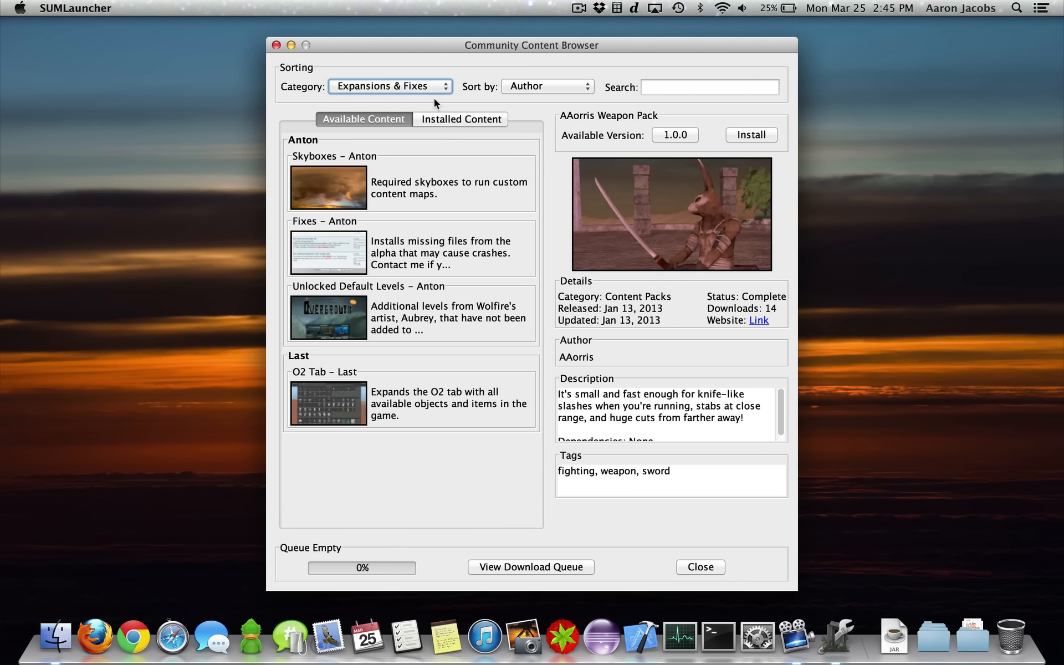
pyautogui.moveTo(532, 181)
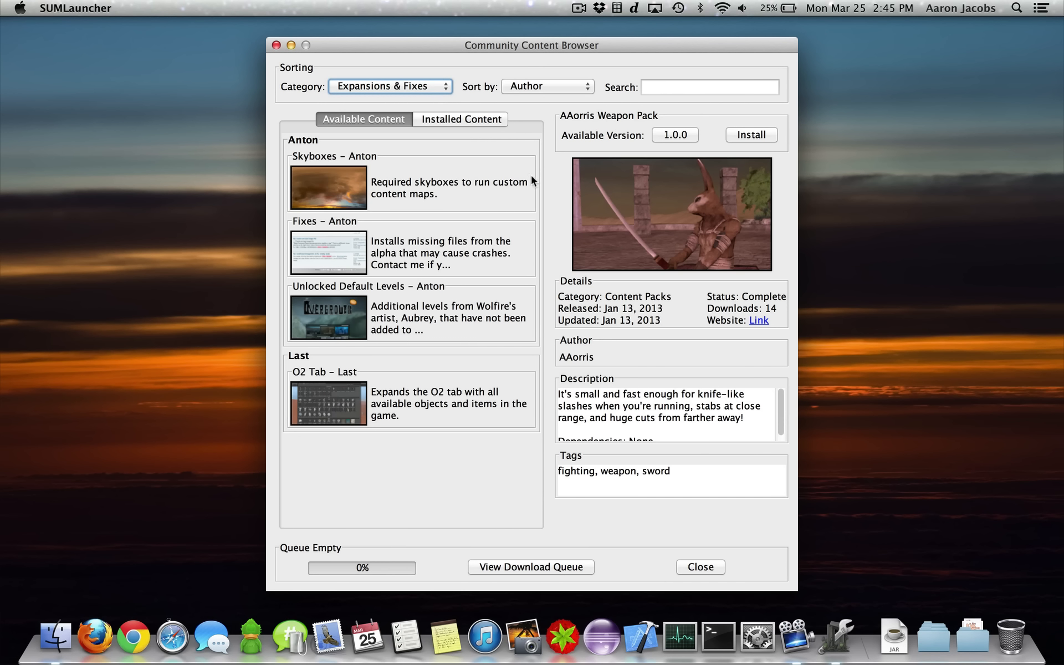
pyautogui.click(327, 182)
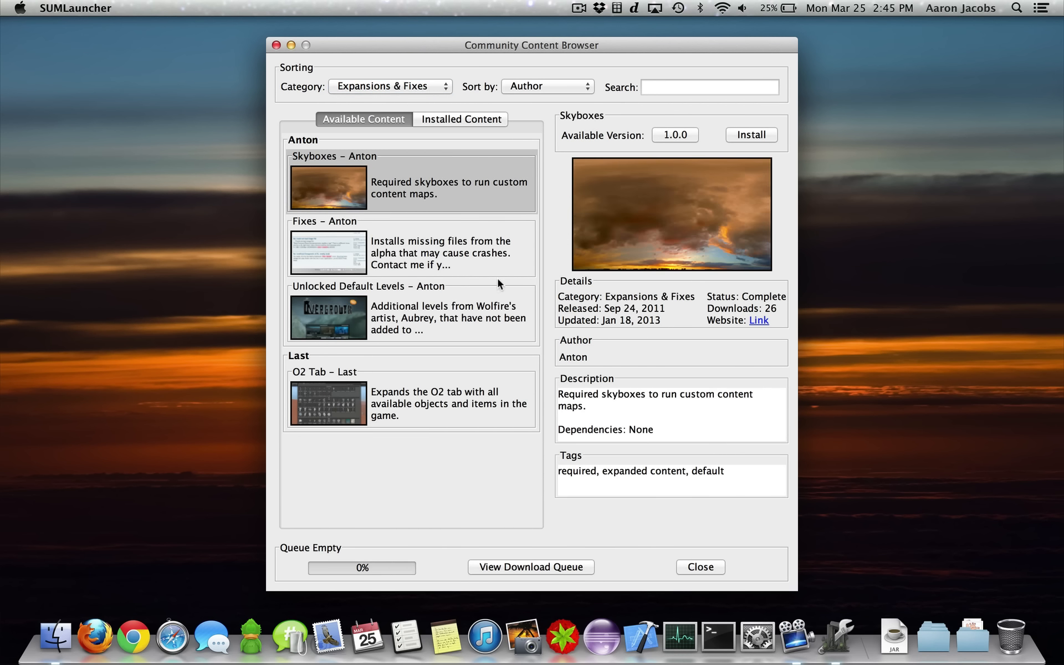
pyautogui.click(545, 87)
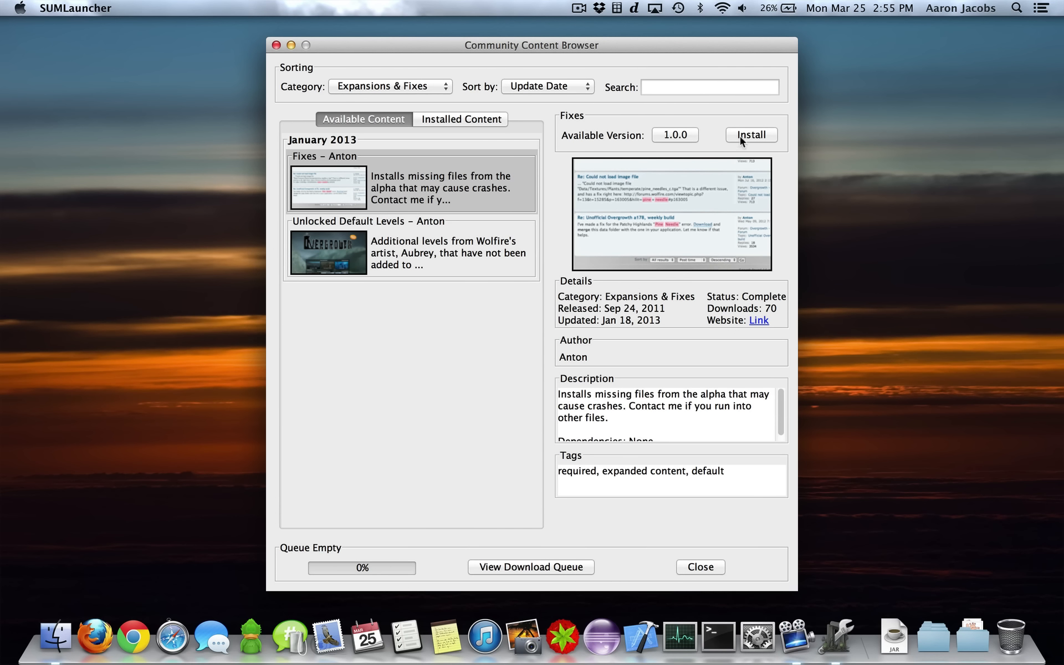
# Install the Fixes package, check it in the download queue, and set Category to All
pyautogui.click(750, 134)
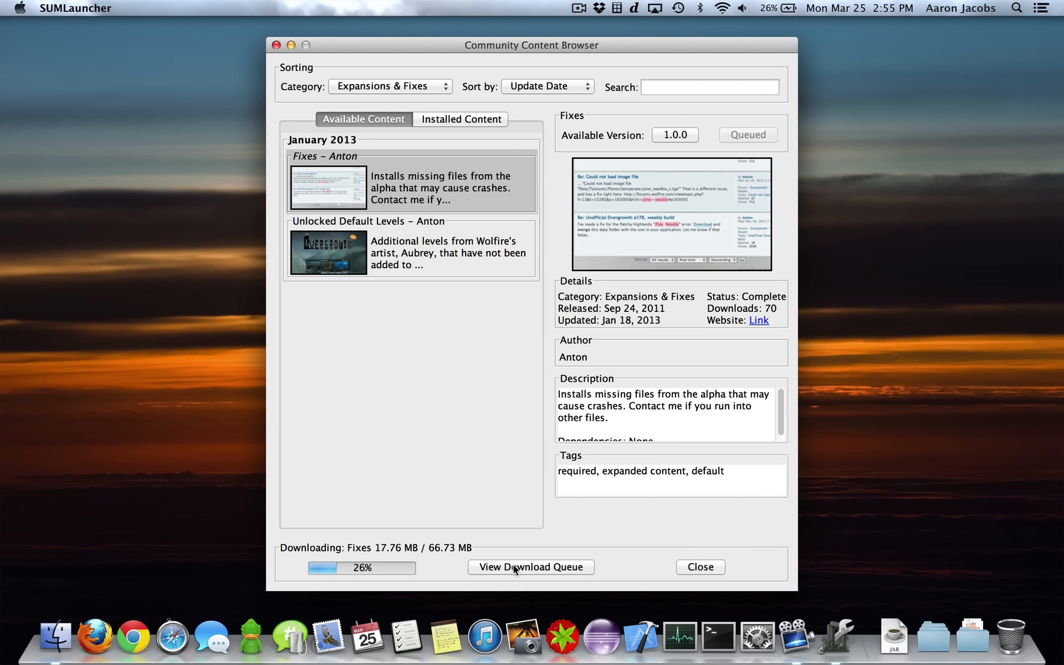
pyautogui.click(531, 566)
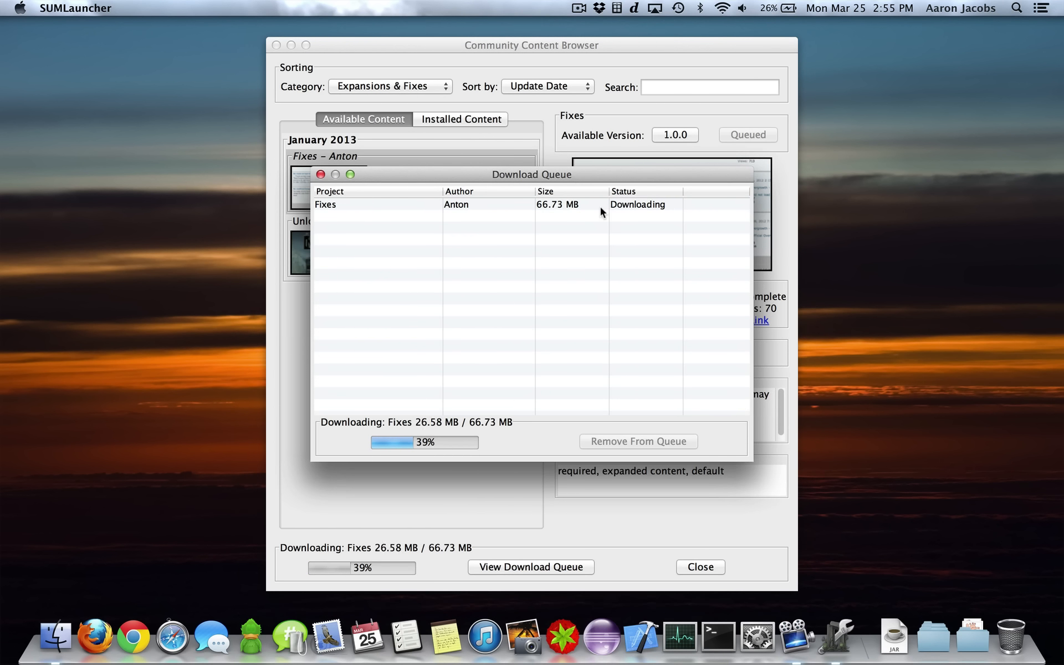
pyautogui.click(376, 205)
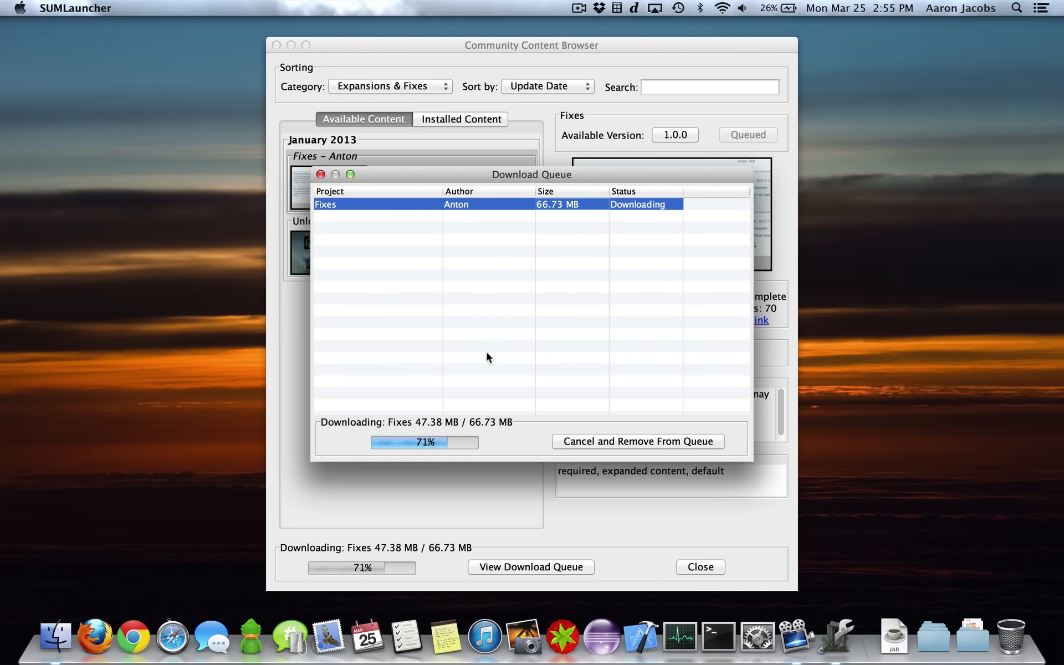
pyautogui.click(390, 87)
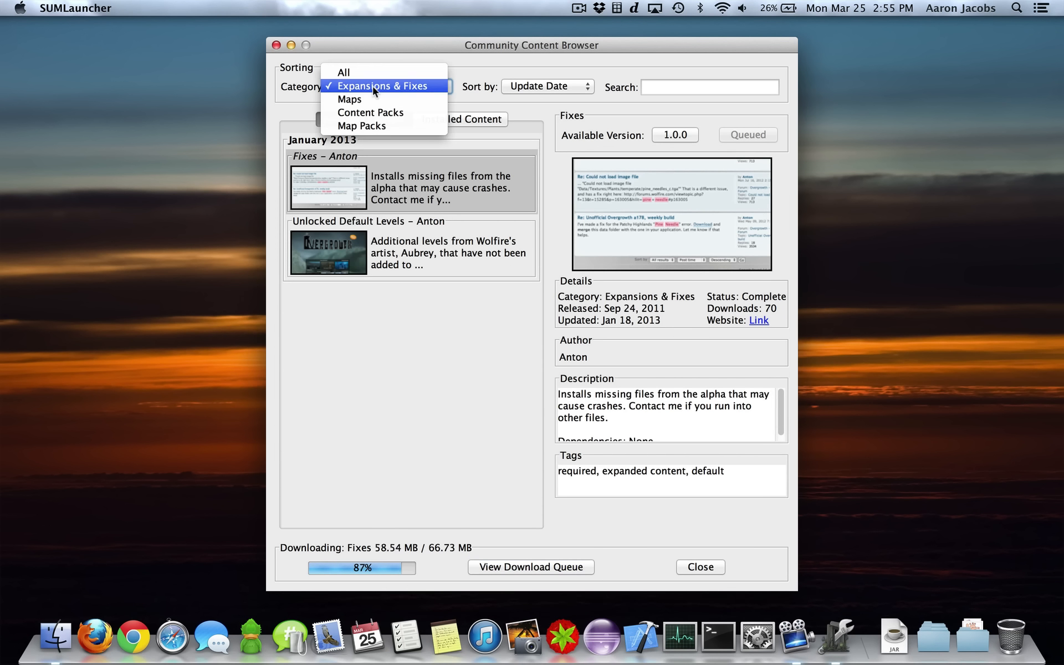
pyautogui.click(344, 72)
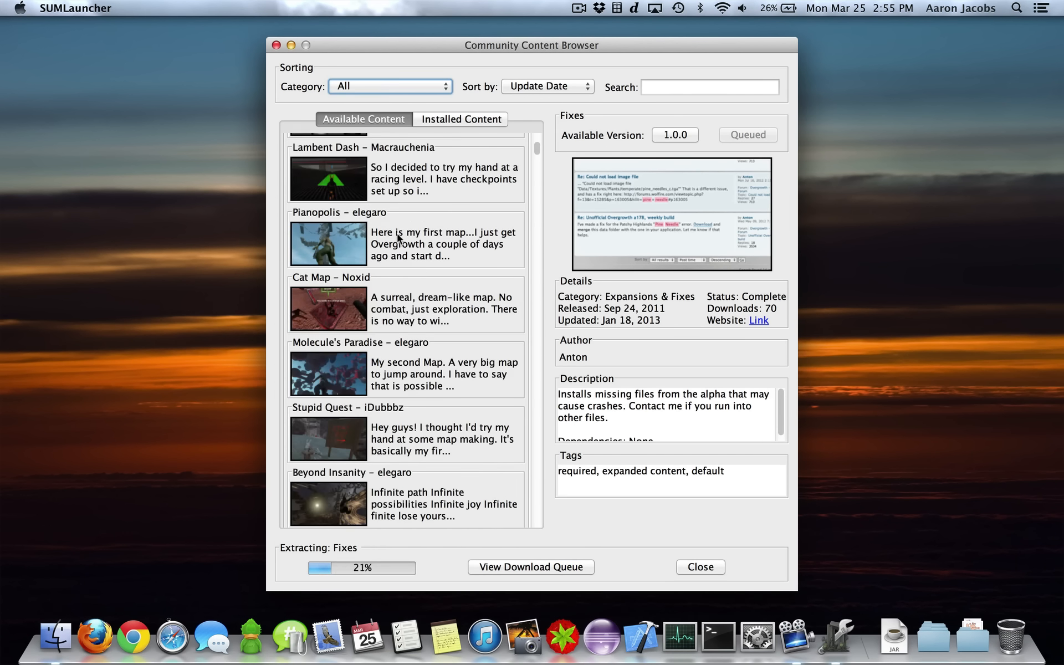
# Install Radioactive Box with its Unlocked Default Levels dependency, then list installed content
pyautogui.click(404, 281)
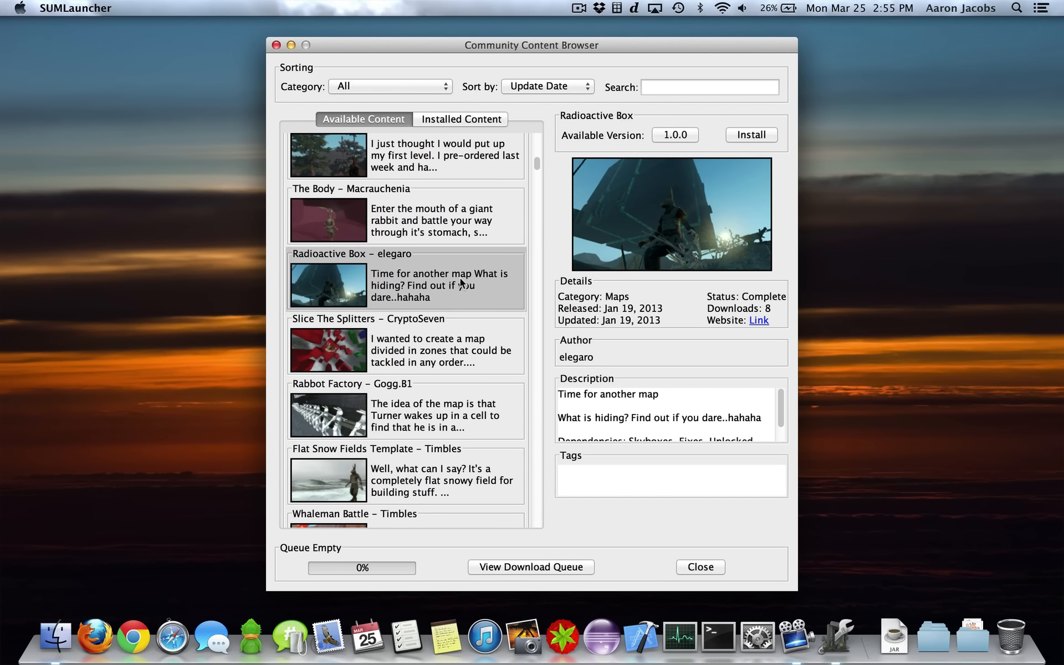
pyautogui.moveTo(742, 278)
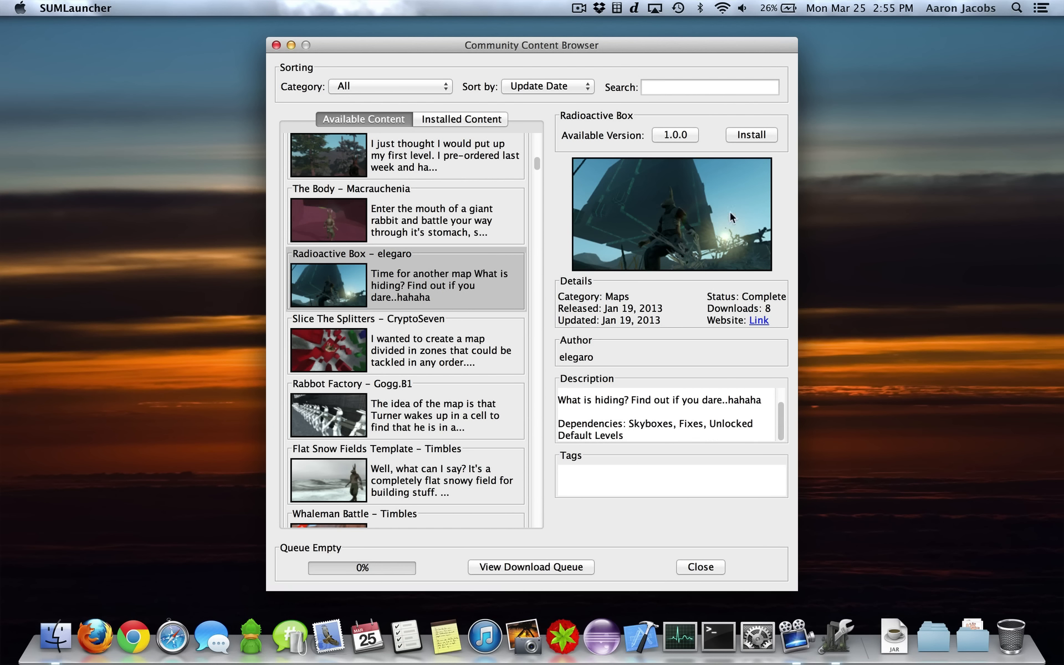
pyautogui.click(751, 134)
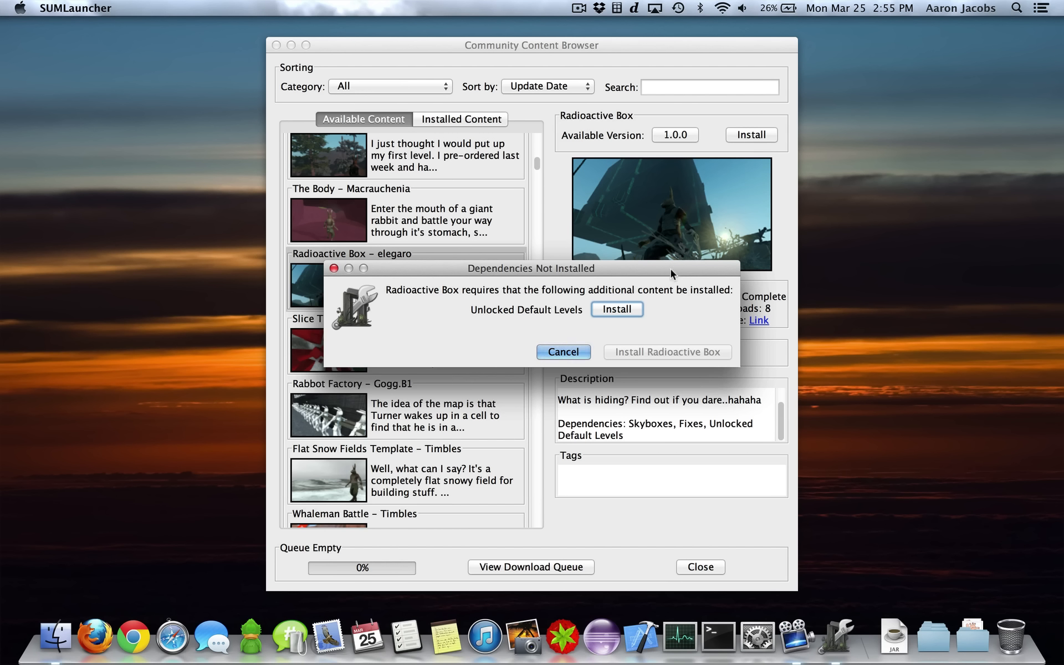
pyautogui.moveTo(593, 327)
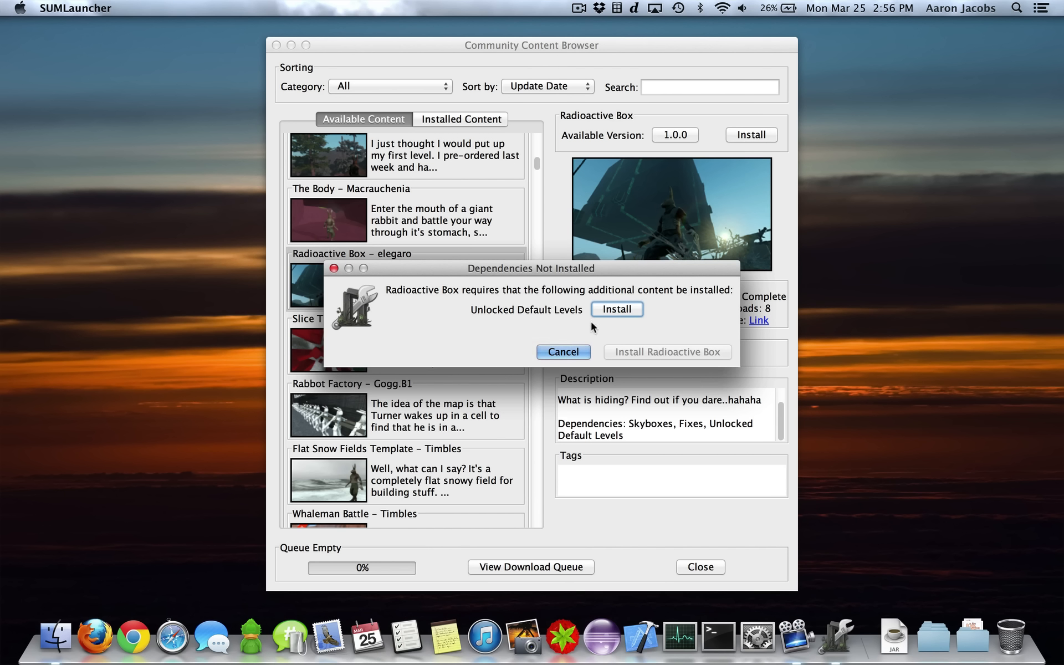
pyautogui.click(617, 309)
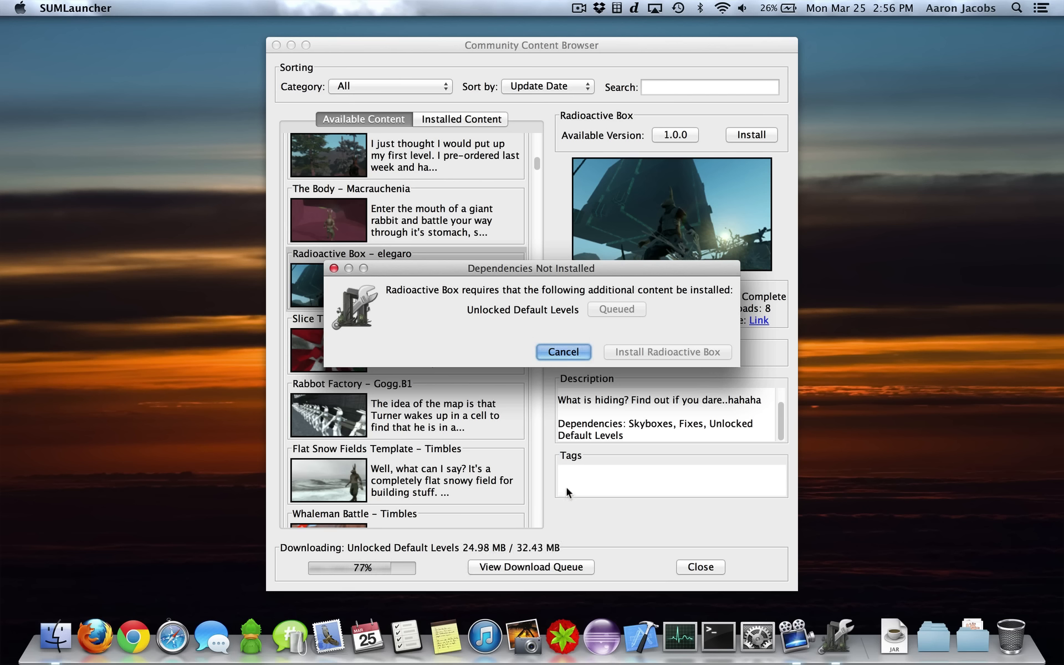
pyautogui.moveTo(611, 457)
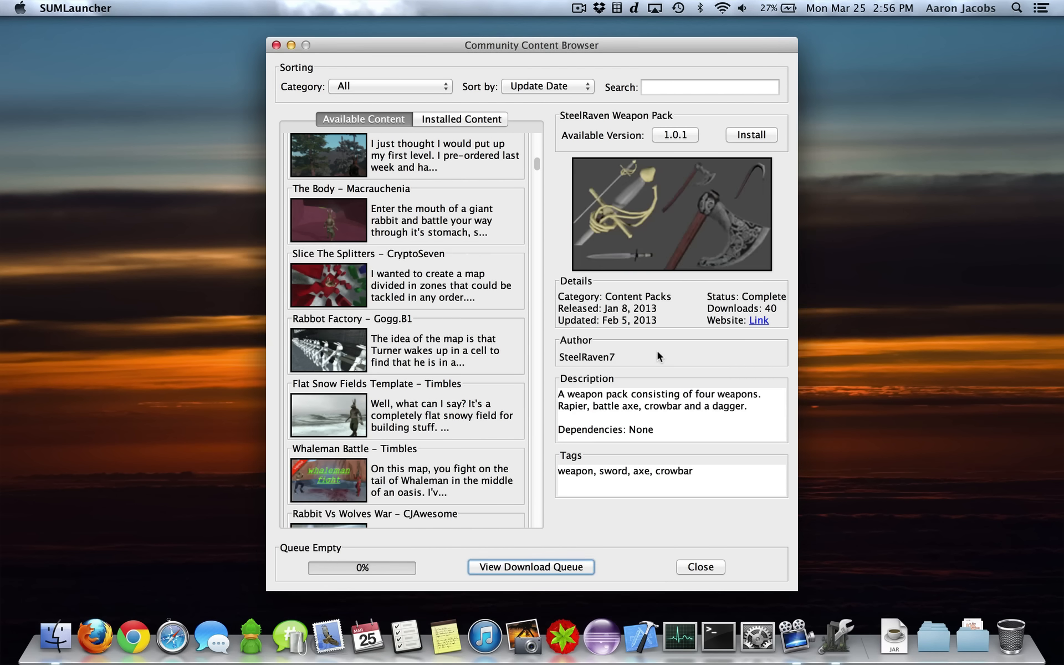
pyautogui.click(461, 119)
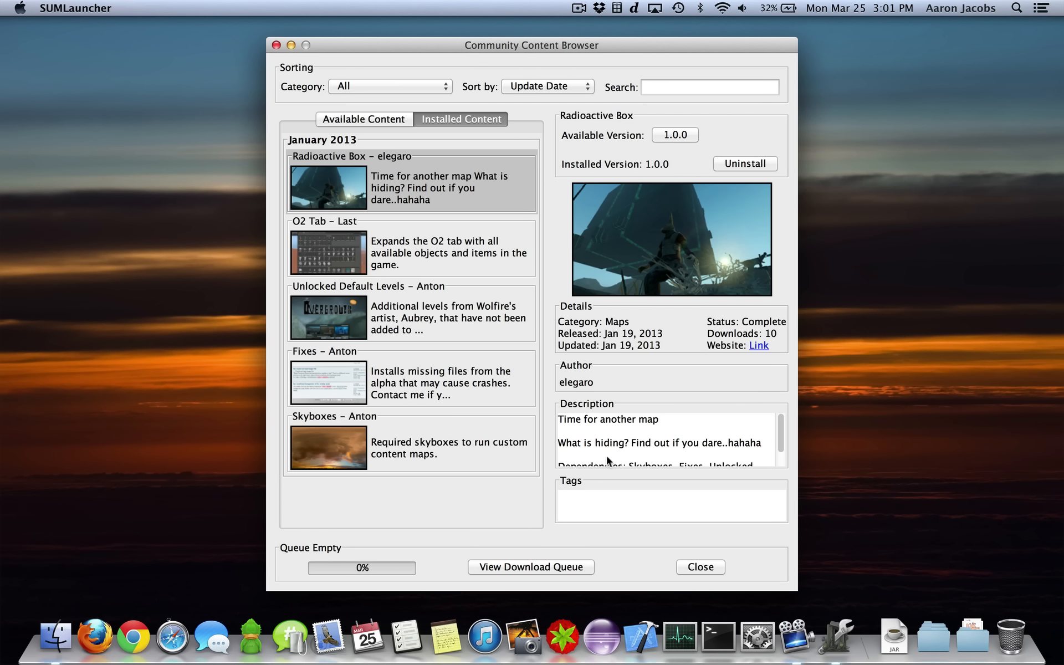
# Uninstall O2 Tab and Unlocked Default Levels, accepting removal of dependent Radioactive Box
pyautogui.click(411, 248)
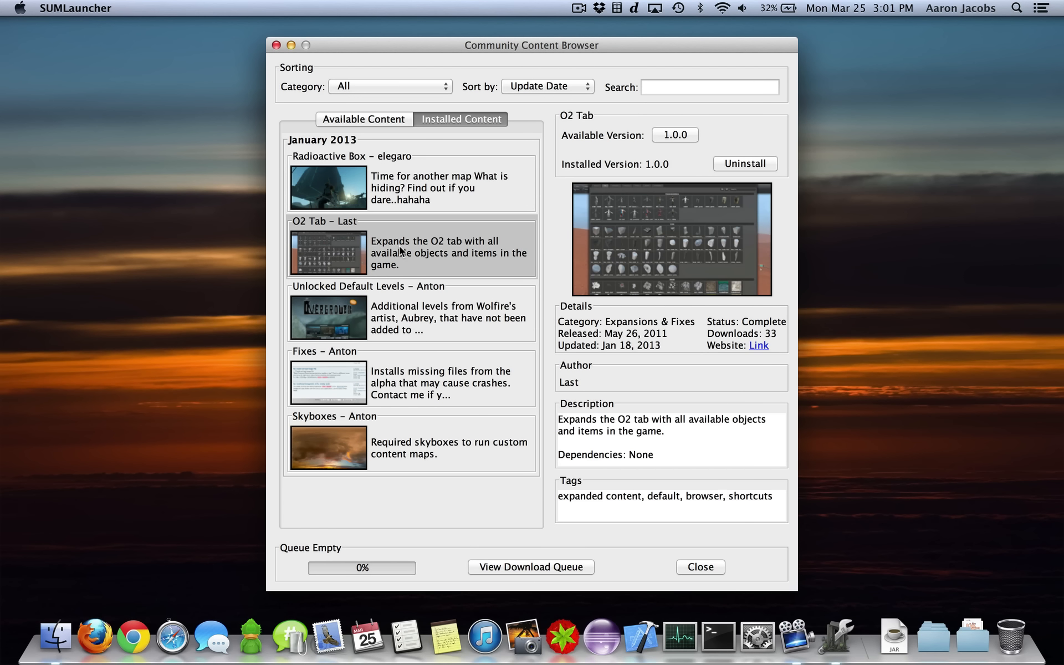
pyautogui.moveTo(754, 175)
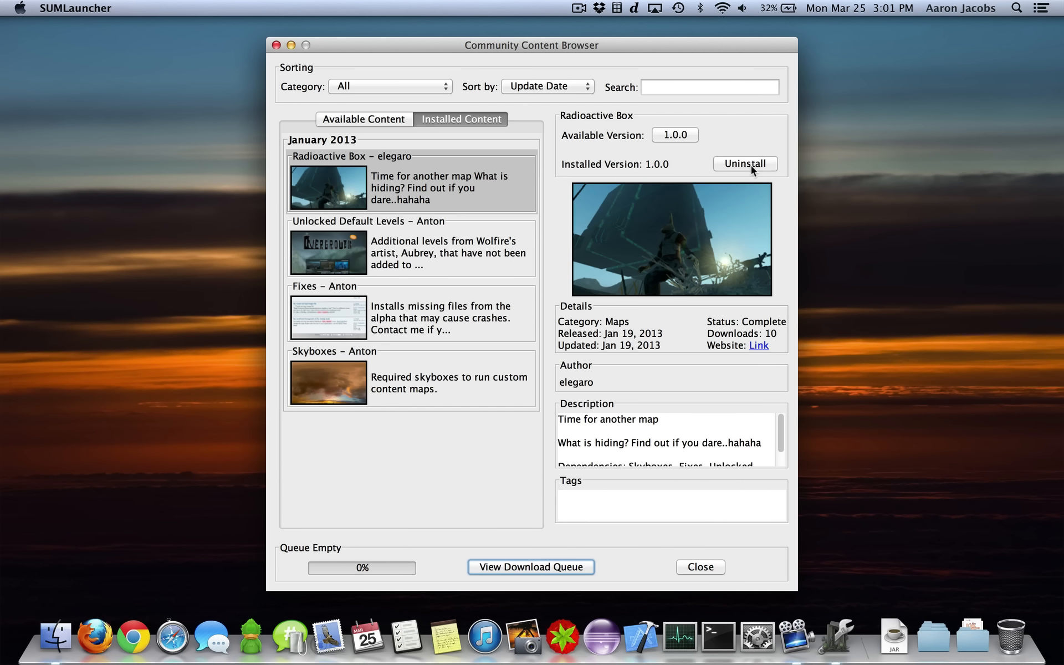
pyautogui.click(411, 248)
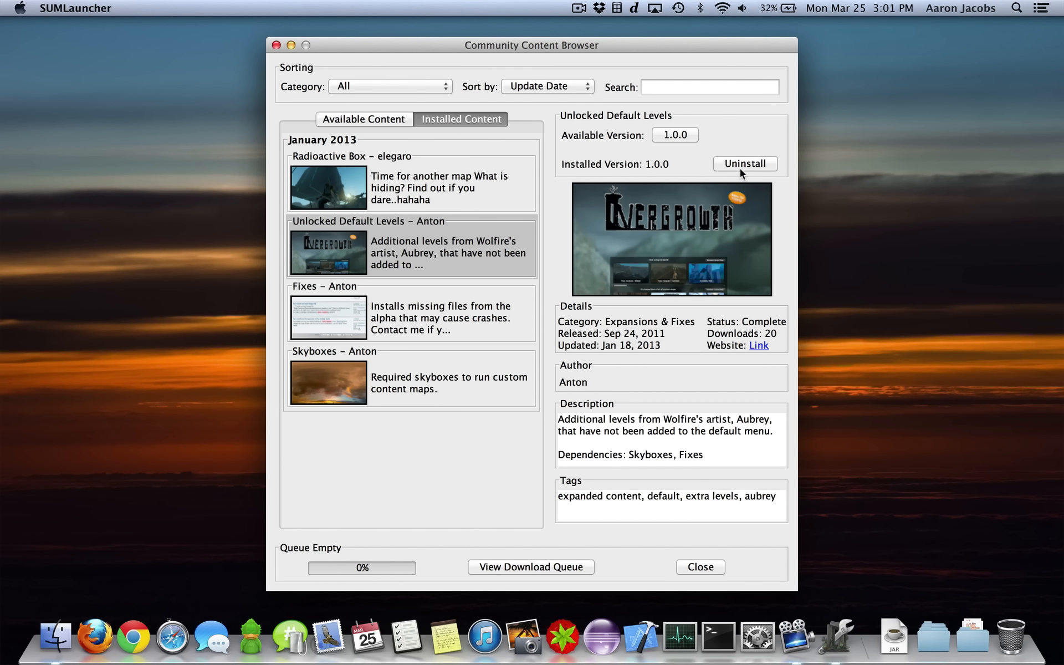
pyautogui.click(744, 163)
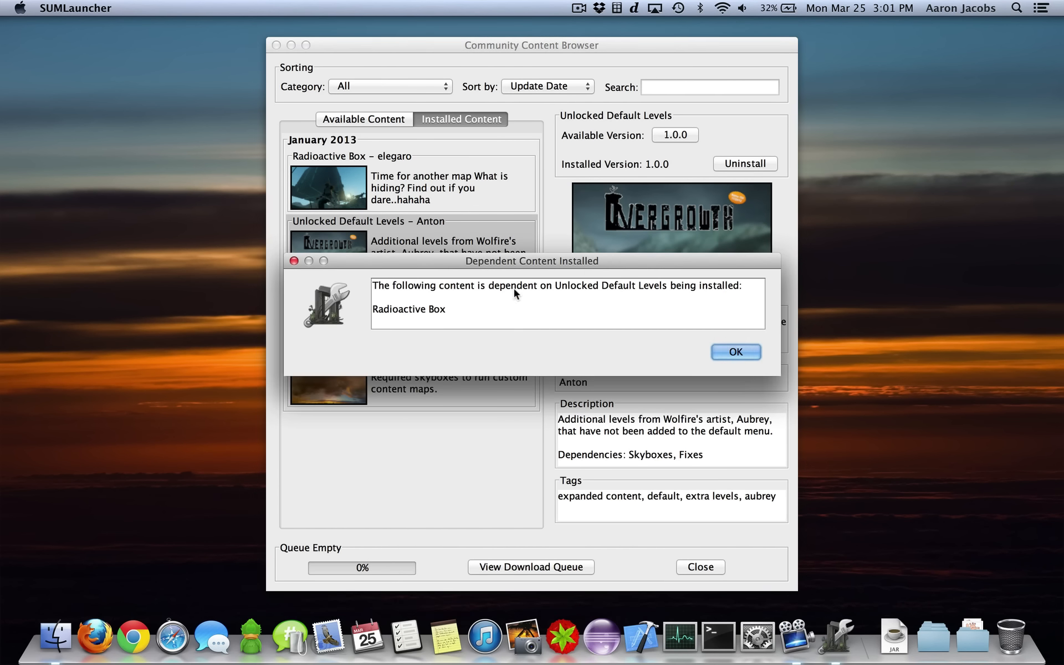
pyautogui.moveTo(430, 321)
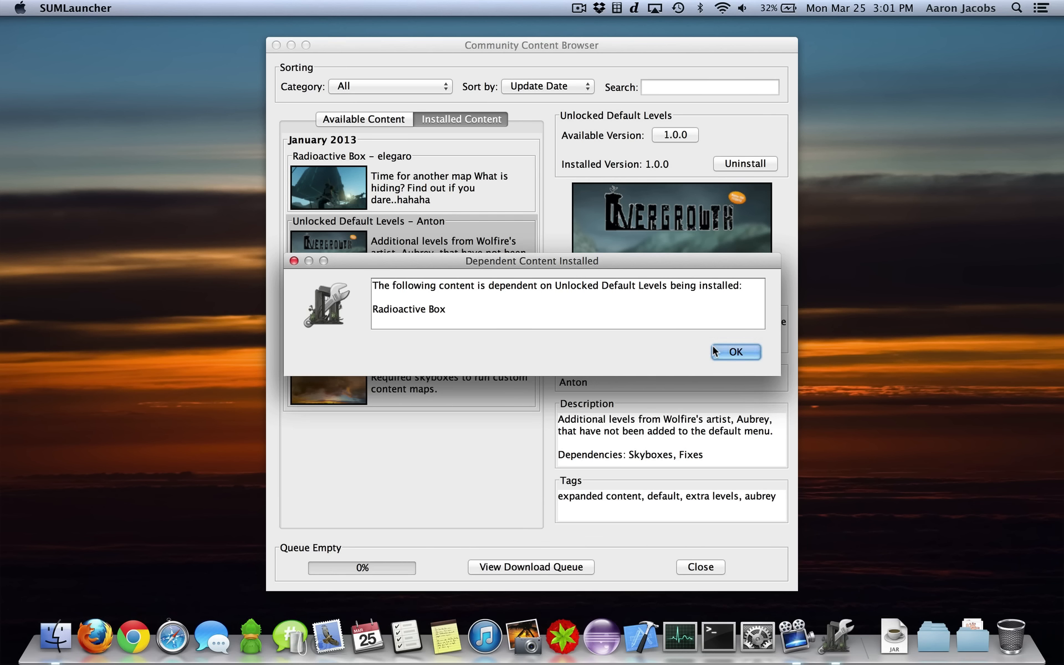
pyautogui.click(735, 351)
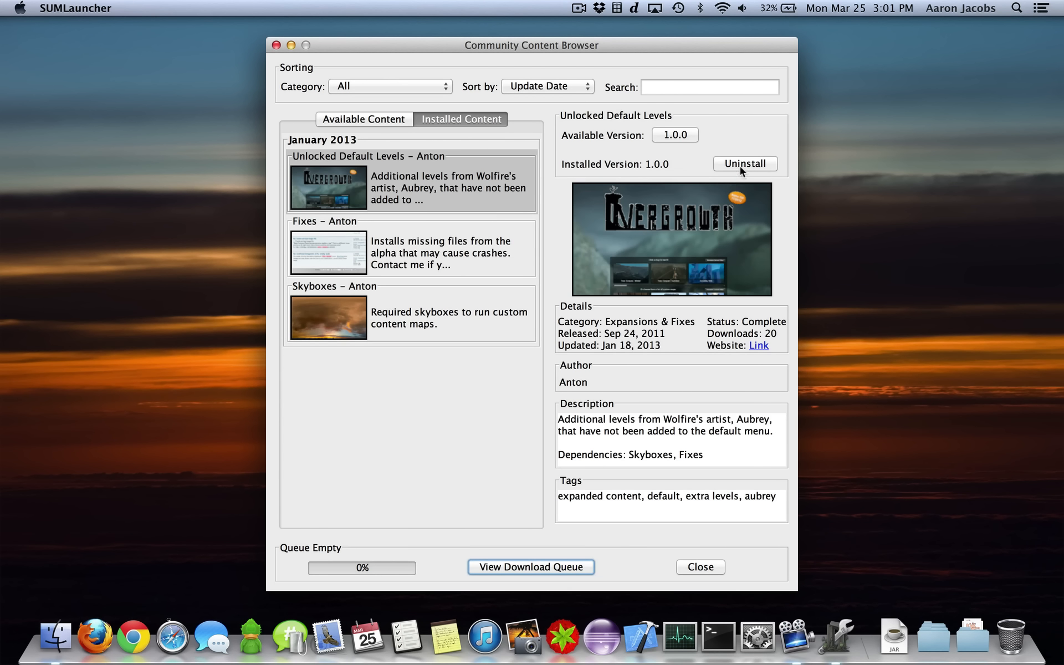
pyautogui.click(364, 119)
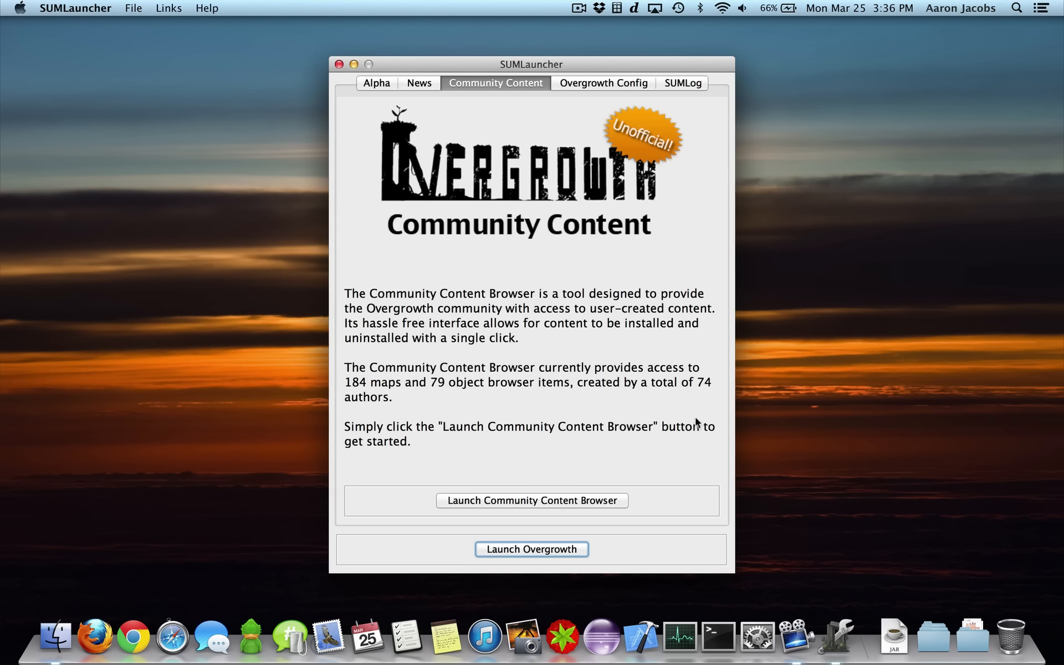
pyautogui.moveTo(528, 508)
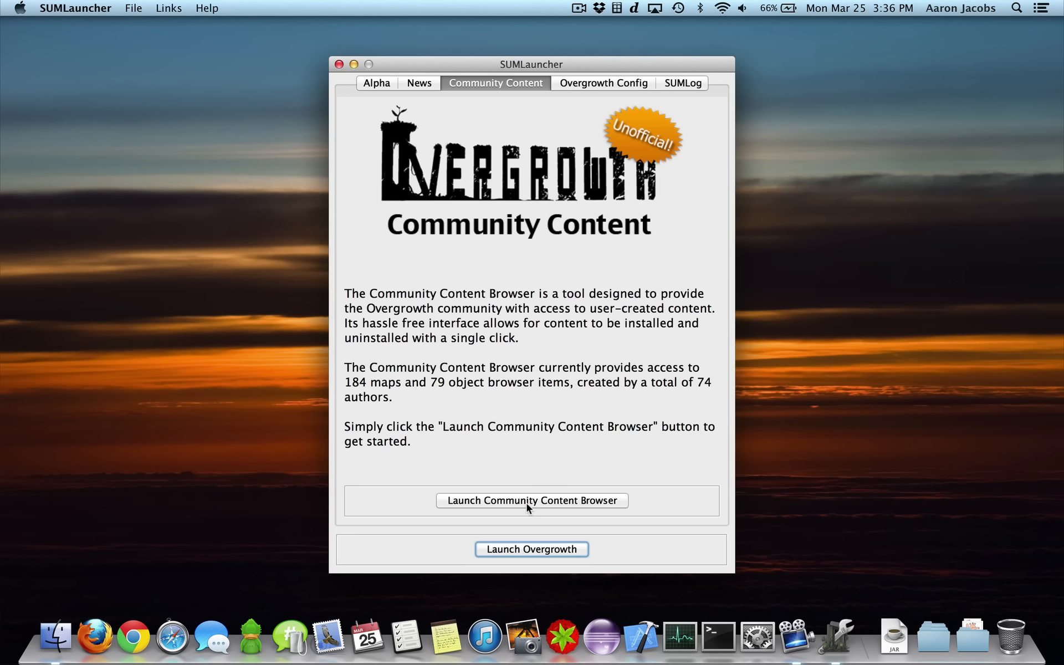
# Reopen the content browser and read, then close, the Skyboxes 1.0.1 changelog
pyautogui.click(531, 501)
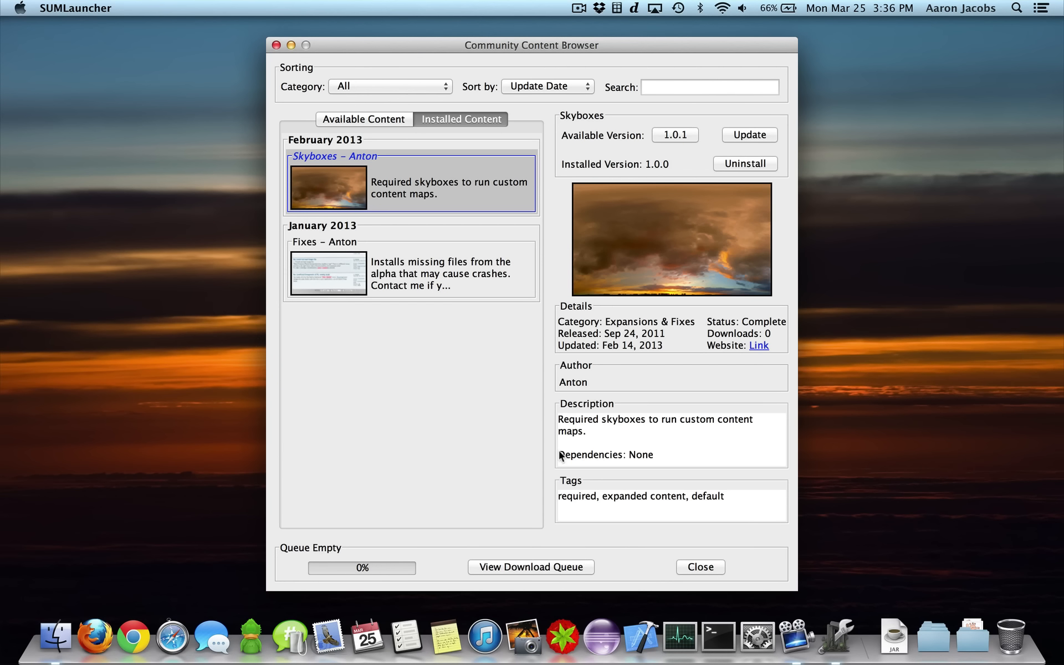
pyautogui.moveTo(655, 175)
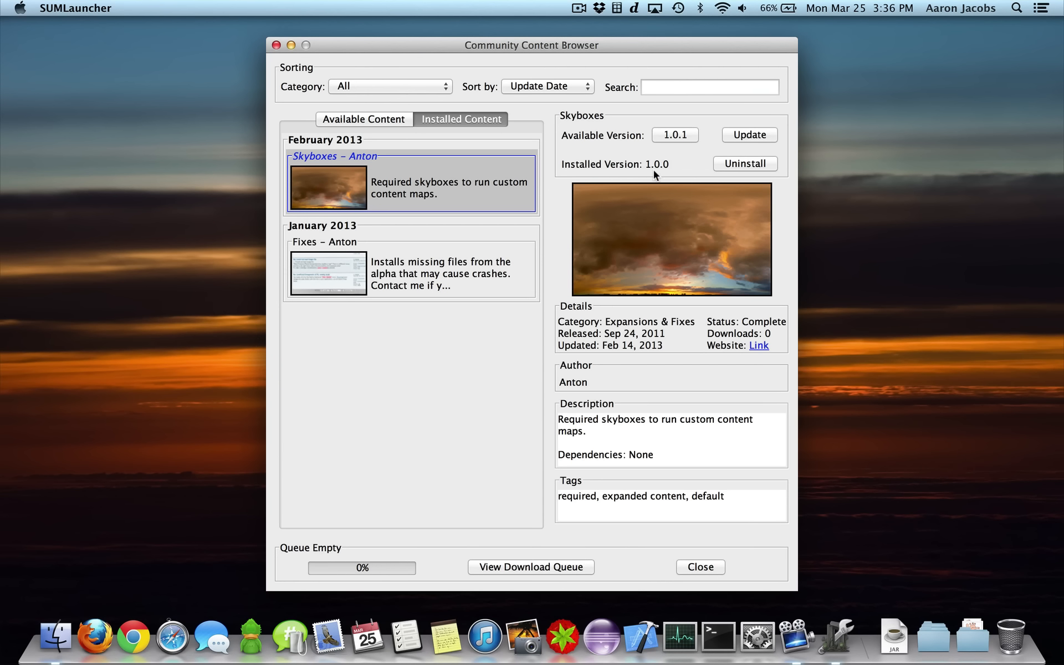
pyautogui.click(675, 134)
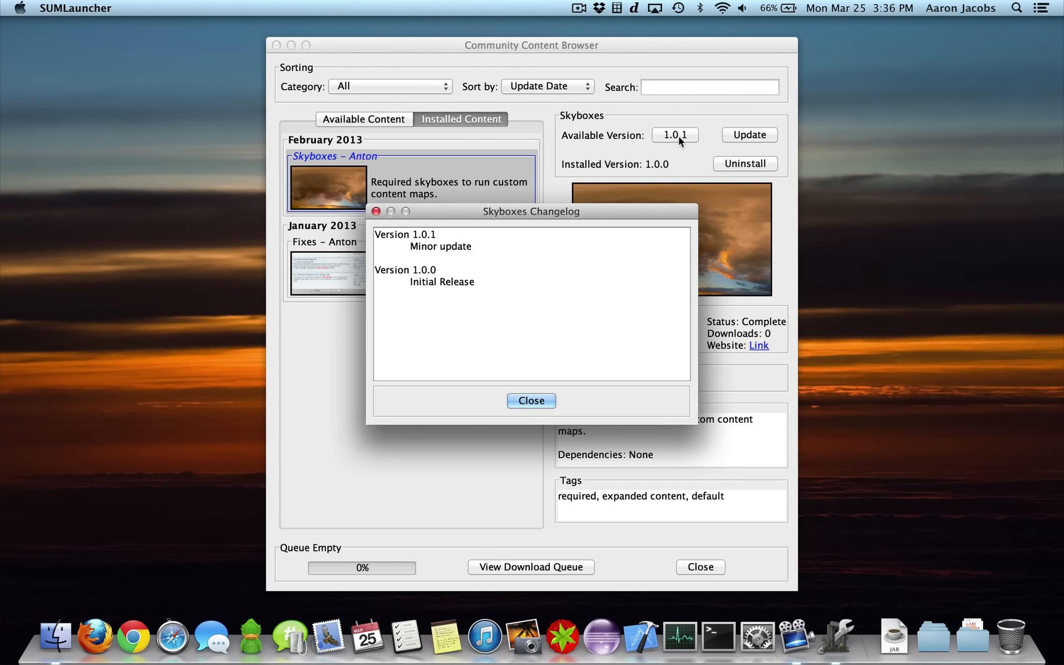
pyautogui.moveTo(472, 251)
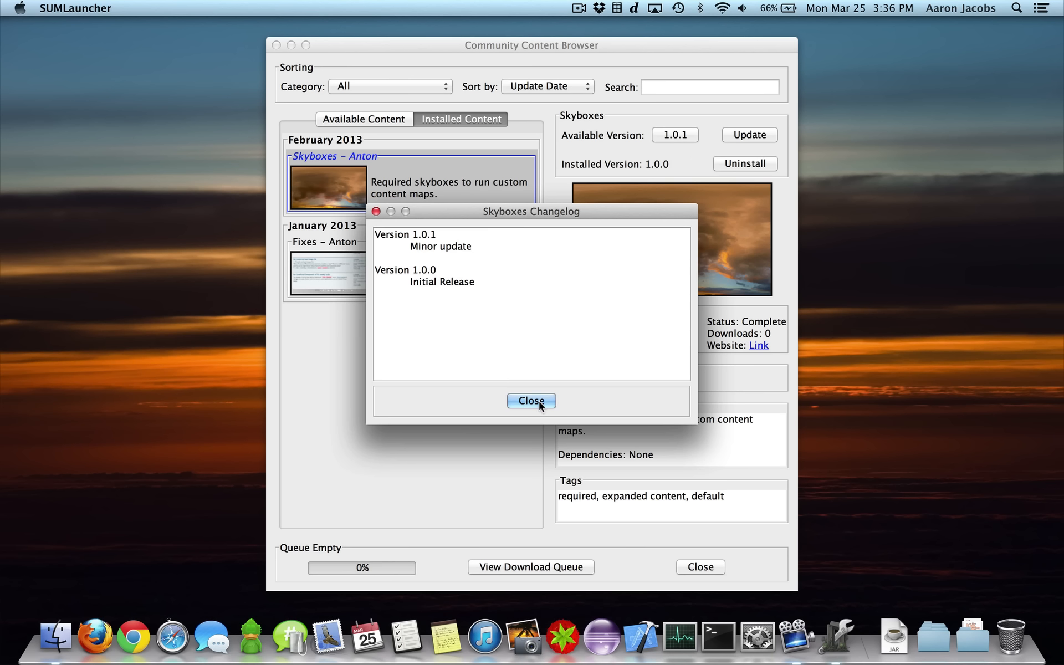
pyautogui.click(532, 400)
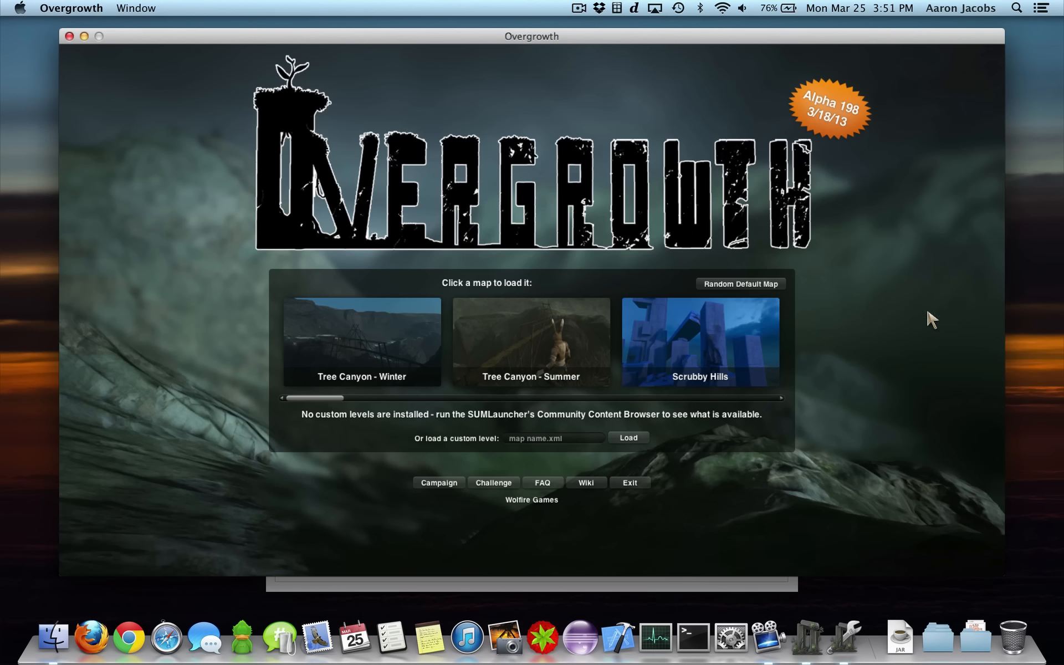
pyautogui.moveTo(444, 429)
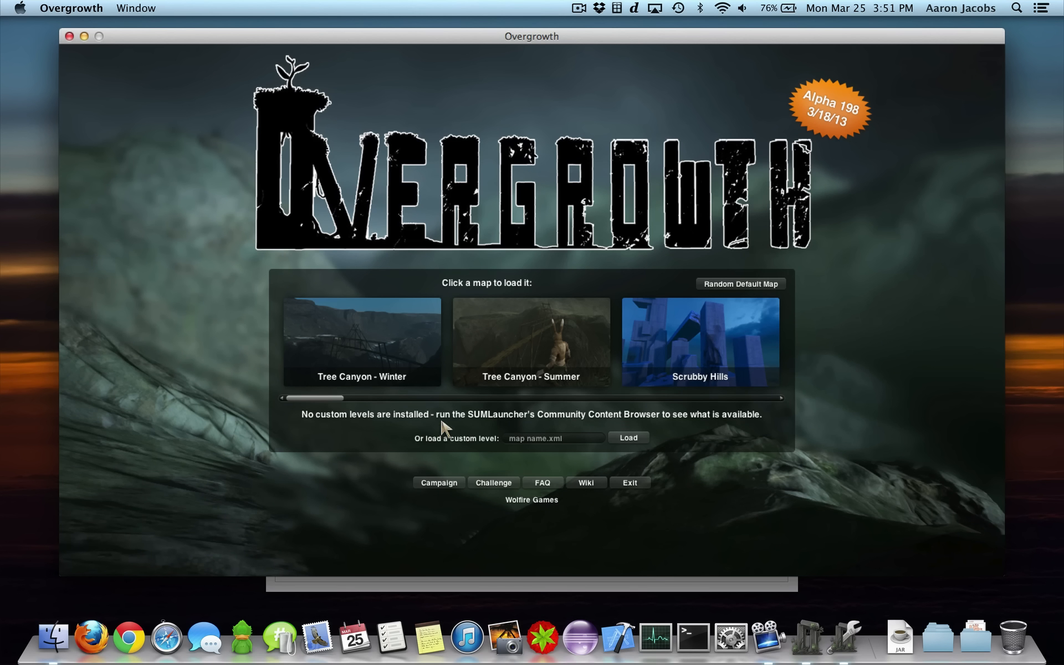
pyautogui.moveTo(680, 479)
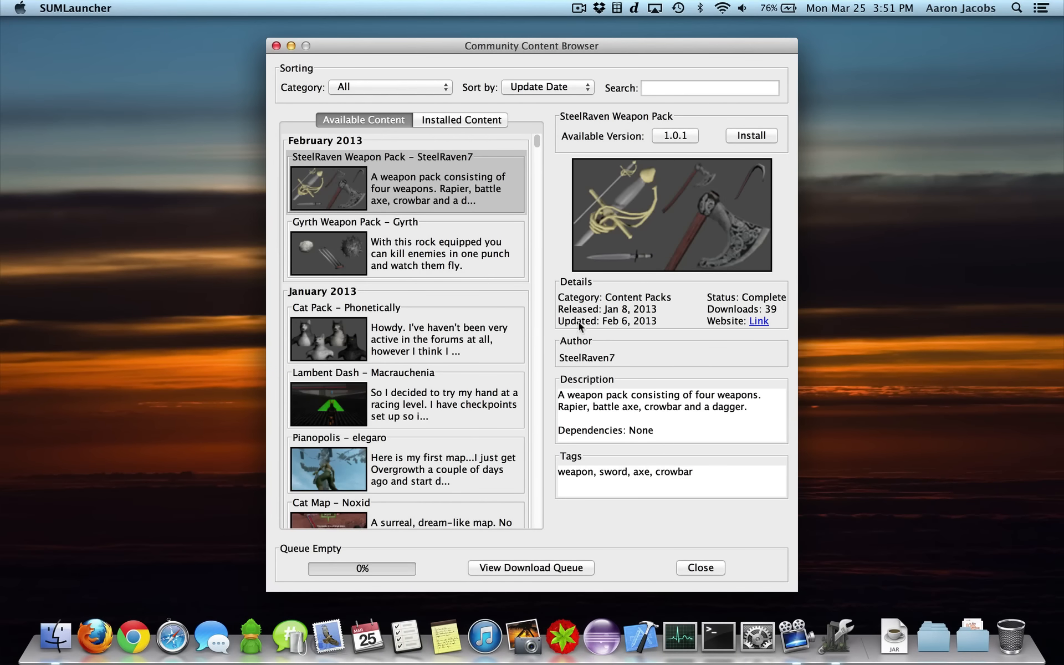
# Filter to Content Packs, install the Disc Golf pack, and close the browser
pyautogui.scroll(-3)
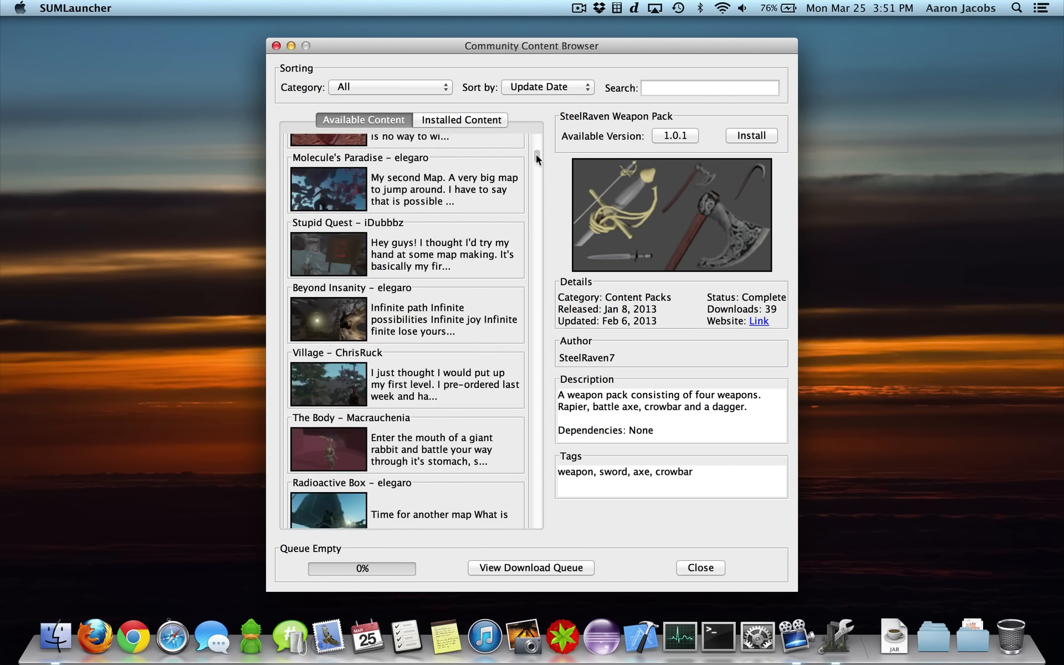
pyautogui.click(406, 184)
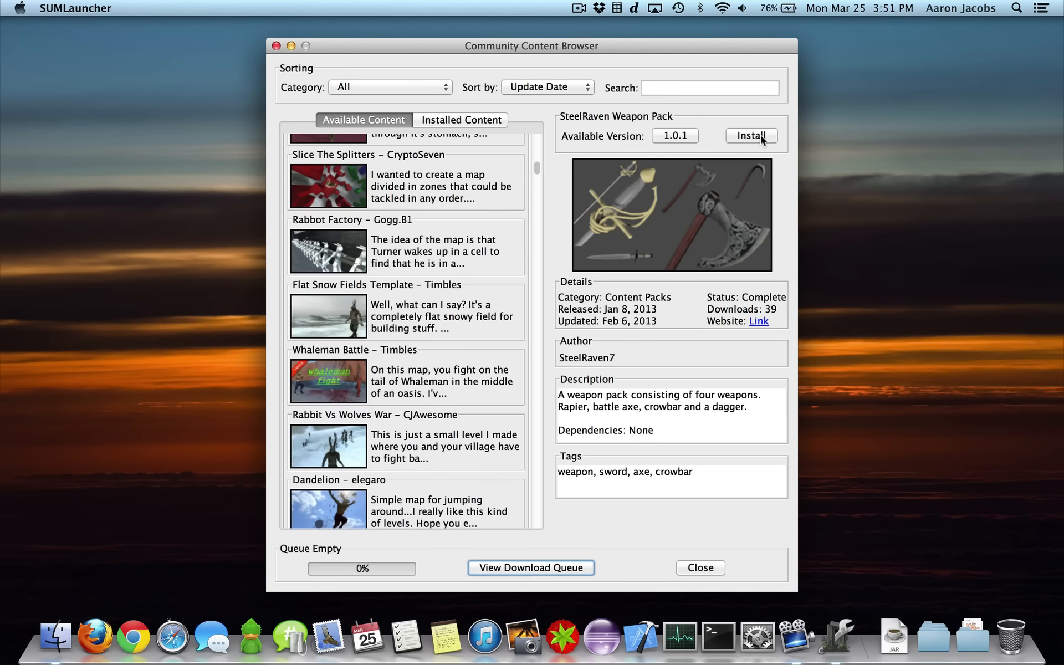
pyautogui.click(391, 87)
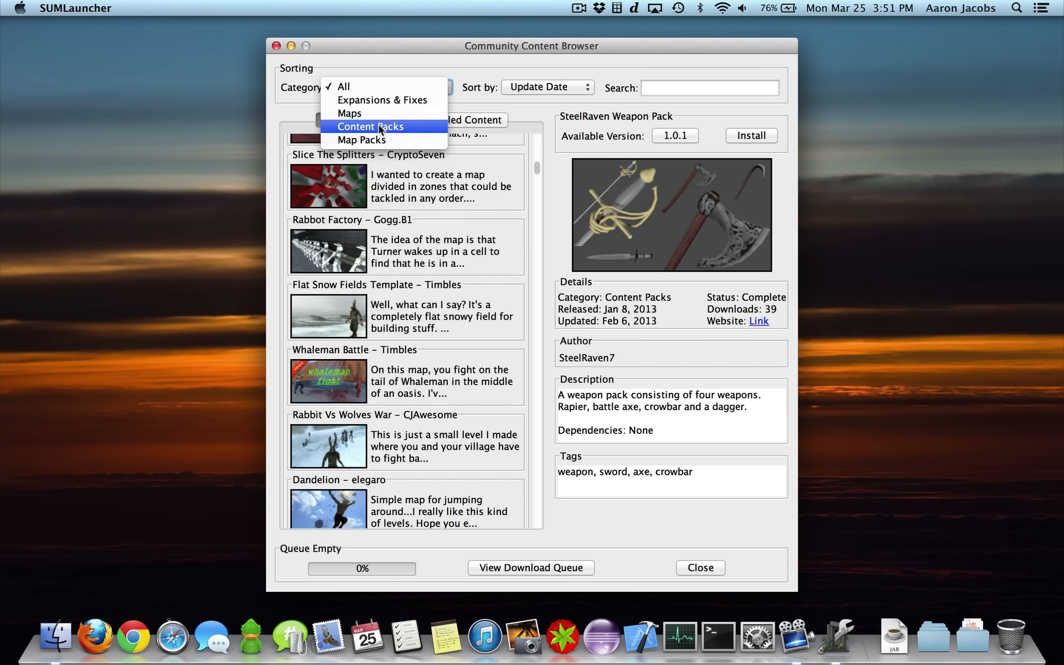
pyautogui.click(370, 127)
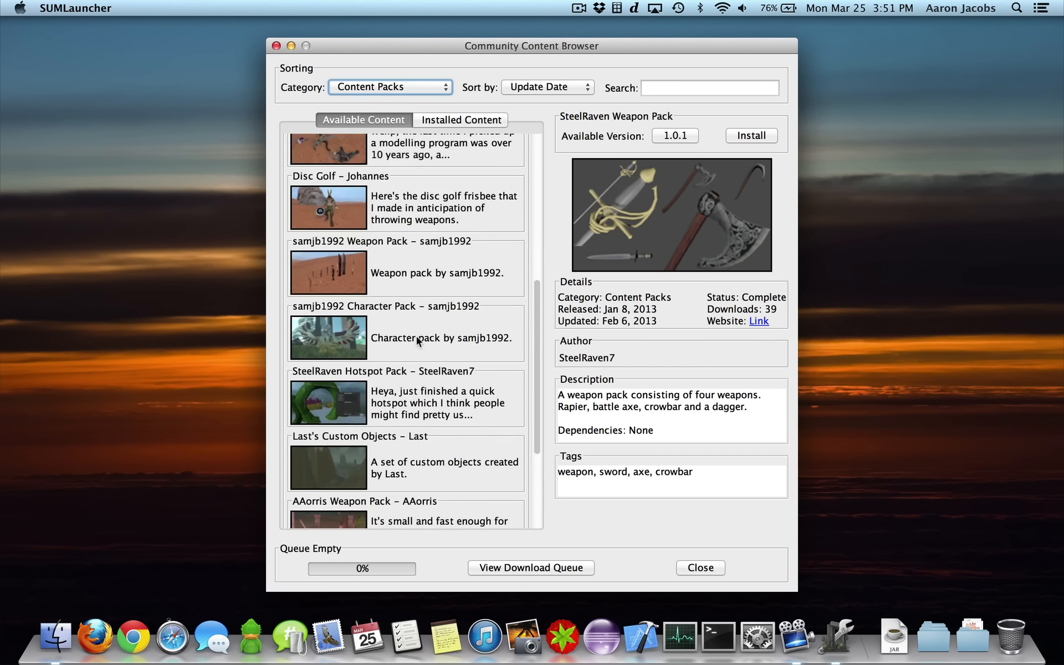
pyautogui.click(405, 228)
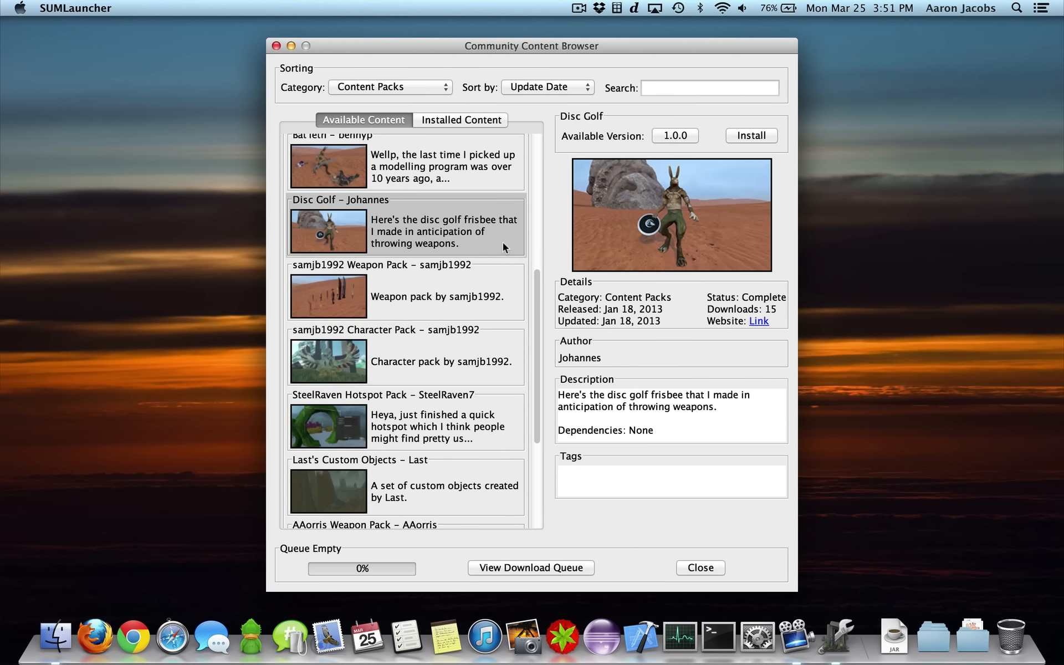
pyautogui.click(750, 136)
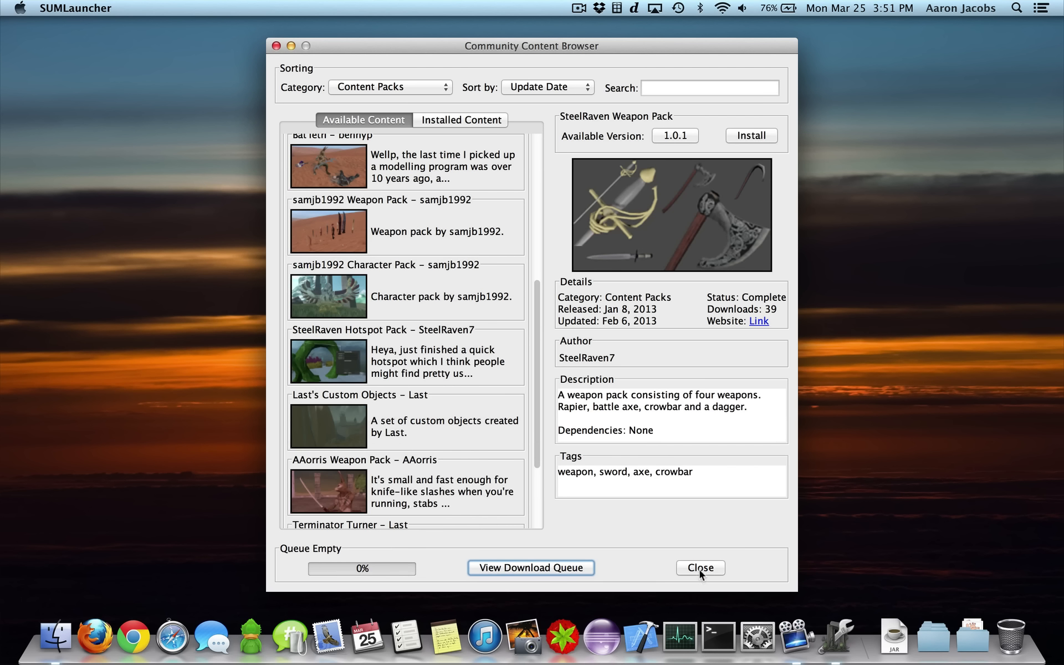
pyautogui.click(700, 568)
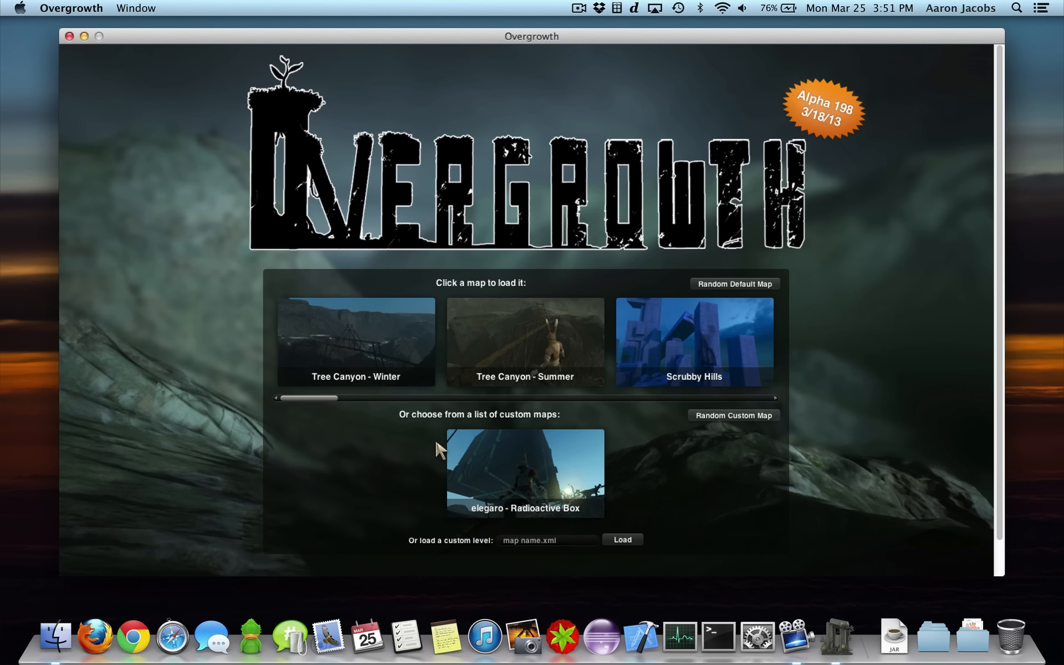
# Load elegaro's Radioactive Box from the main menu's custom maps list
pyautogui.click(525, 472)
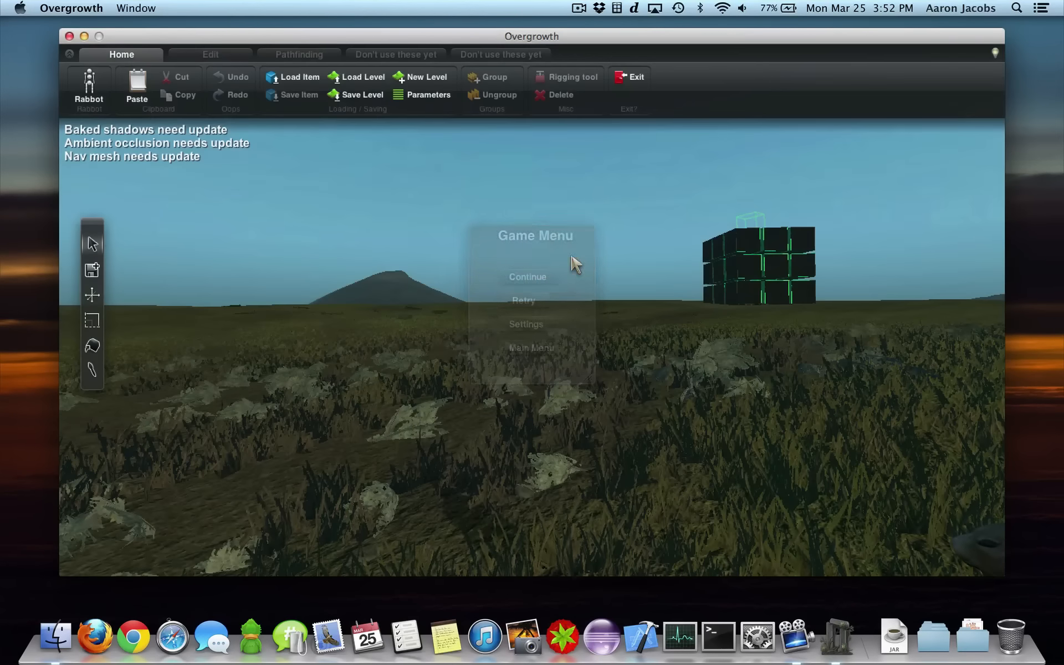
# Resume the level and check the item browser's Community tab for Johannes's Disc
pyautogui.click(527, 276)
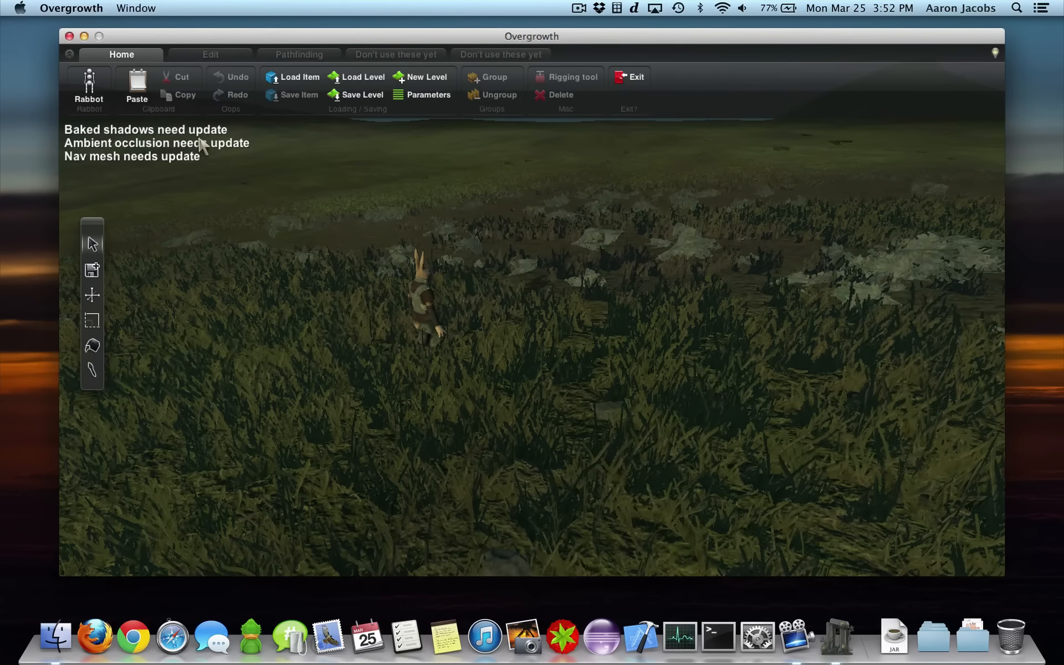
pyautogui.click(295, 76)
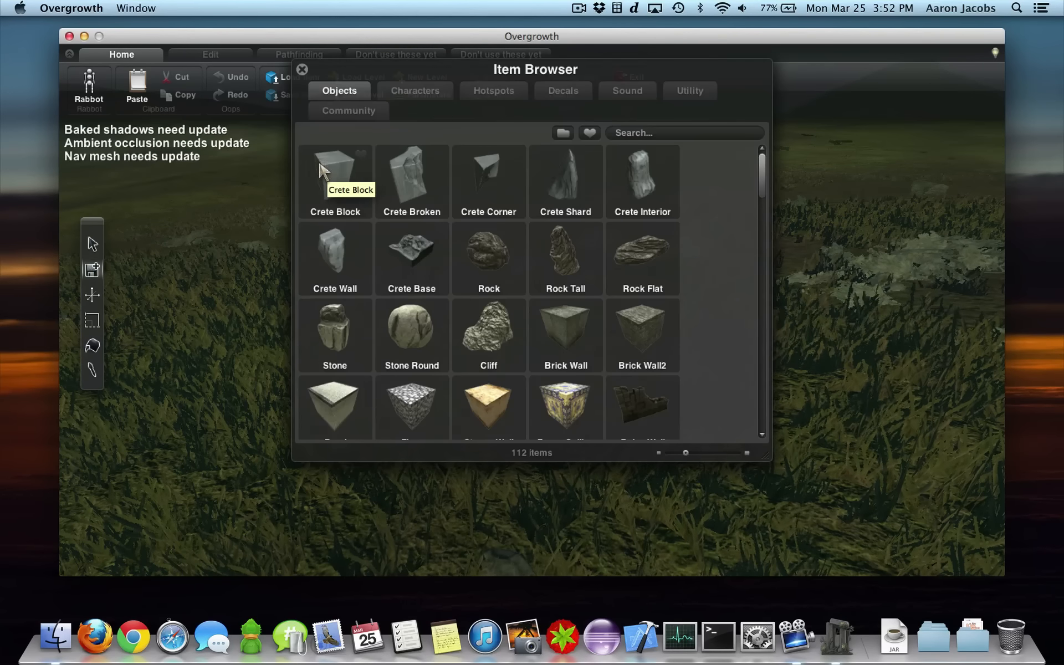
pyautogui.click(348, 111)
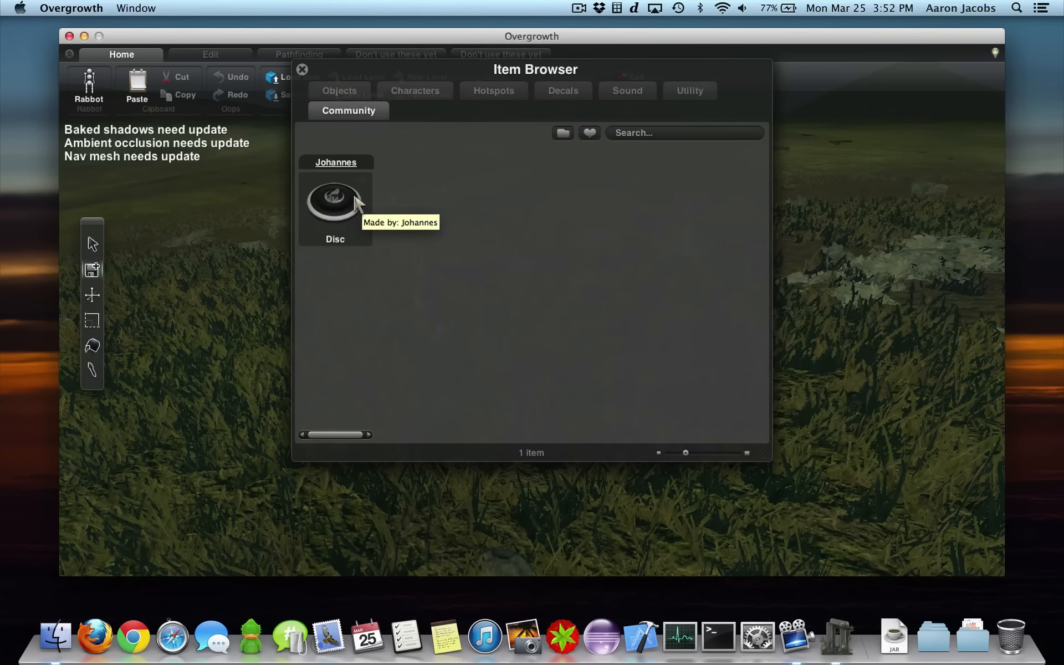
pyautogui.click(302, 69)
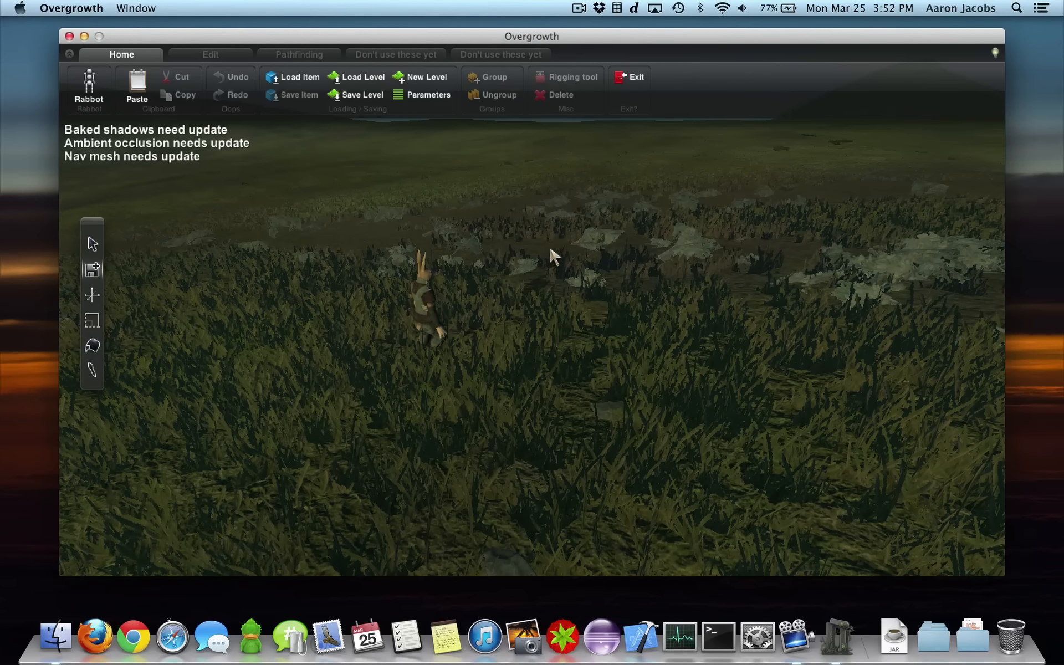